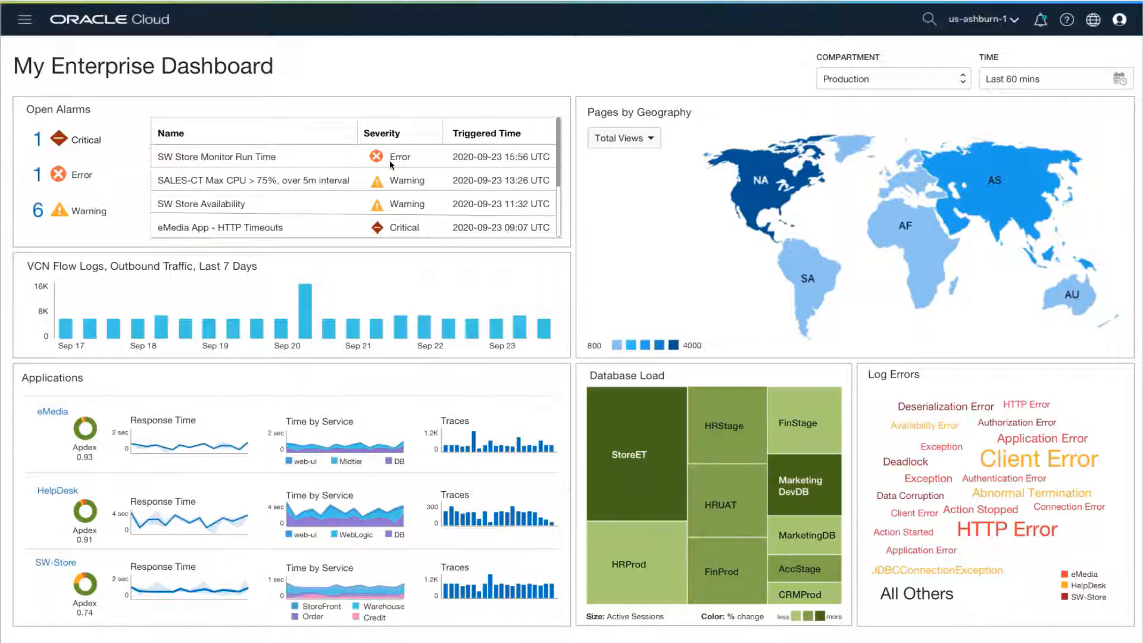
{"action": "mouse_move", "coordinate": [75, 618]}
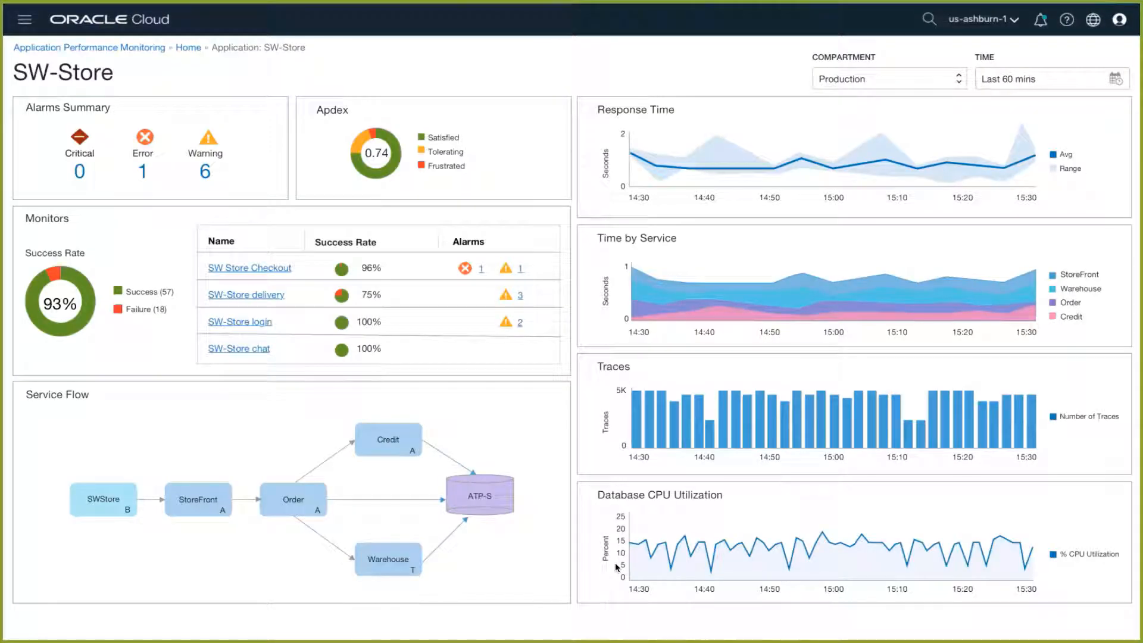
{"action": "mouse_move", "coordinate": [490, 552]}
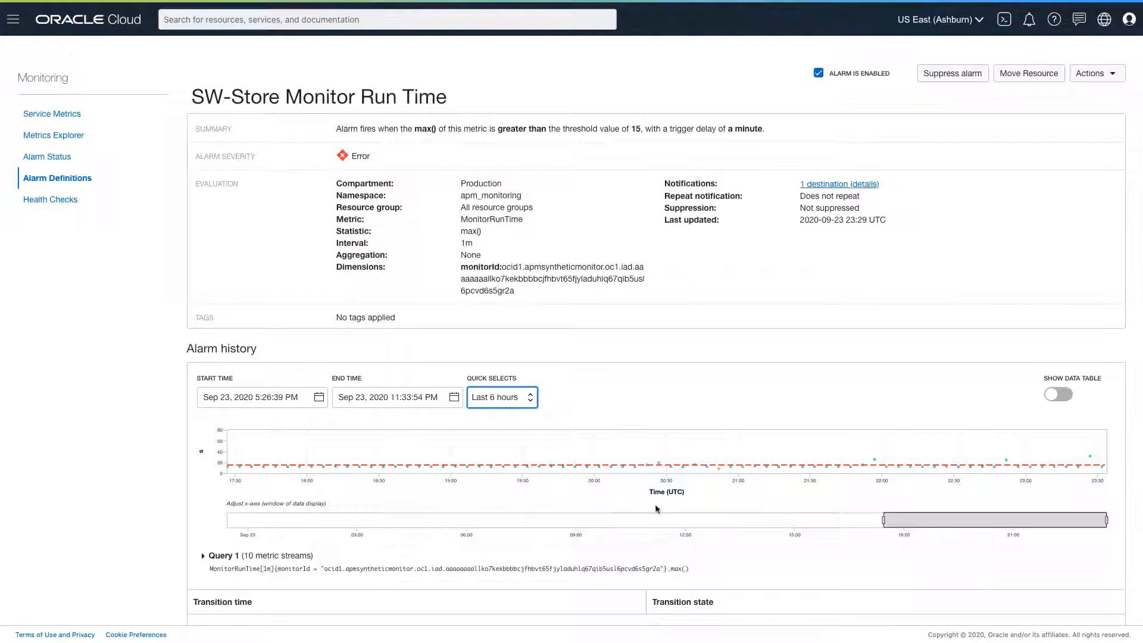
{"action": "mouse_move", "coordinate": [1090, 455]}
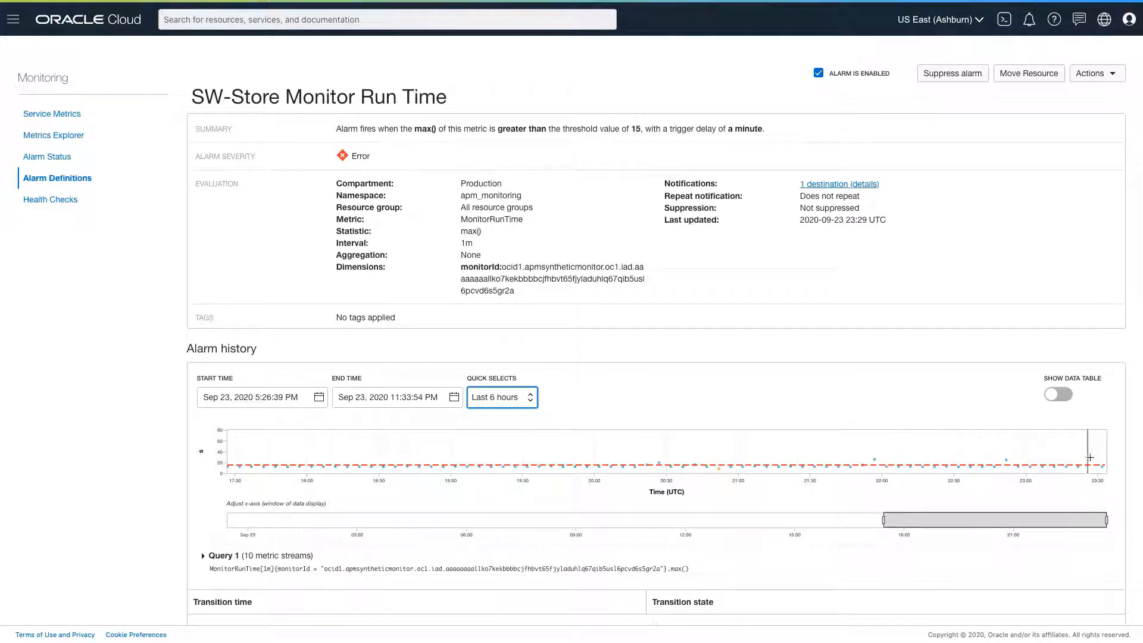
{"action": "mouse_move", "coordinate": [1090, 457]}
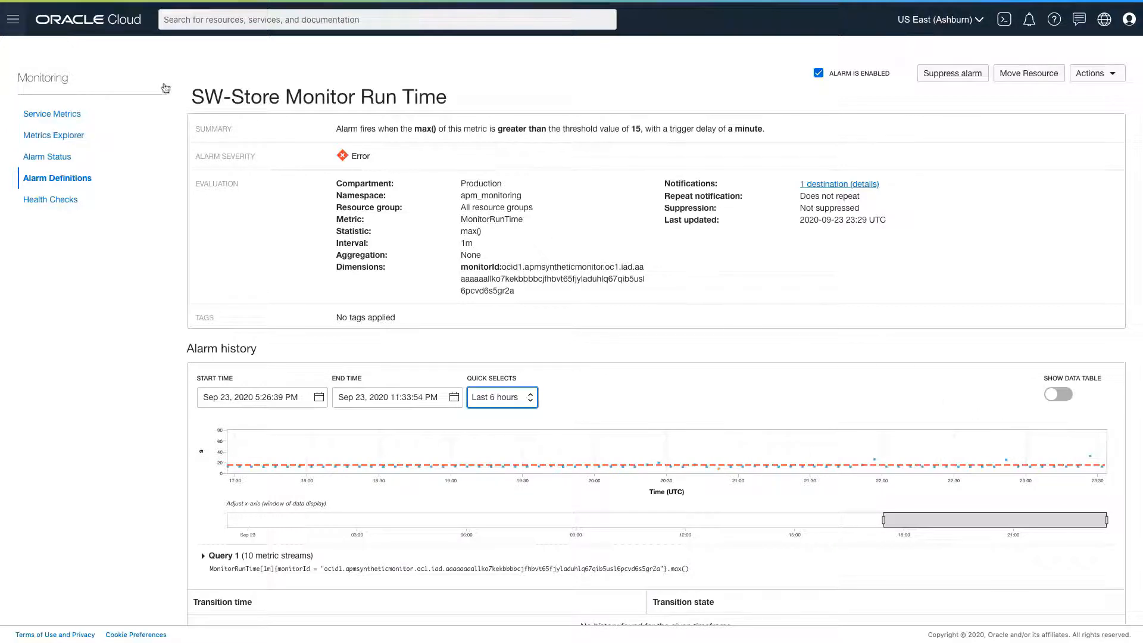
Open the main services navigation menu from the SW-Store Monitor Run Time alarm page
{"action": "left_click", "coordinate": [13, 19]}
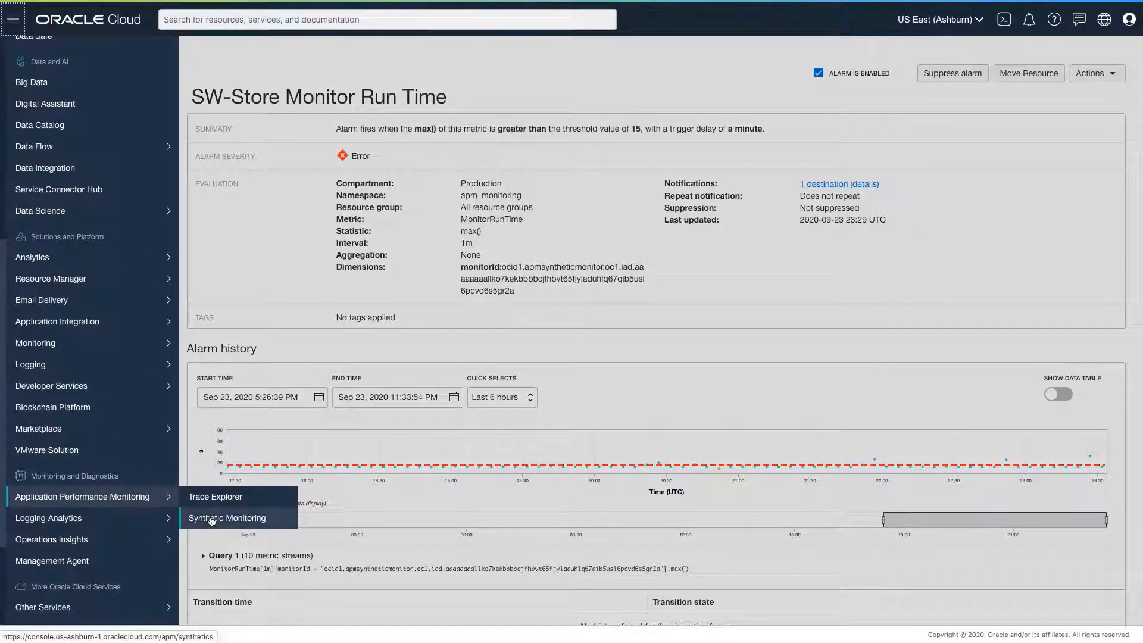
List Synthetic Monitoring monitors for the ET-Production APM domain
{"action": "left_click", "coordinate": [227, 517]}
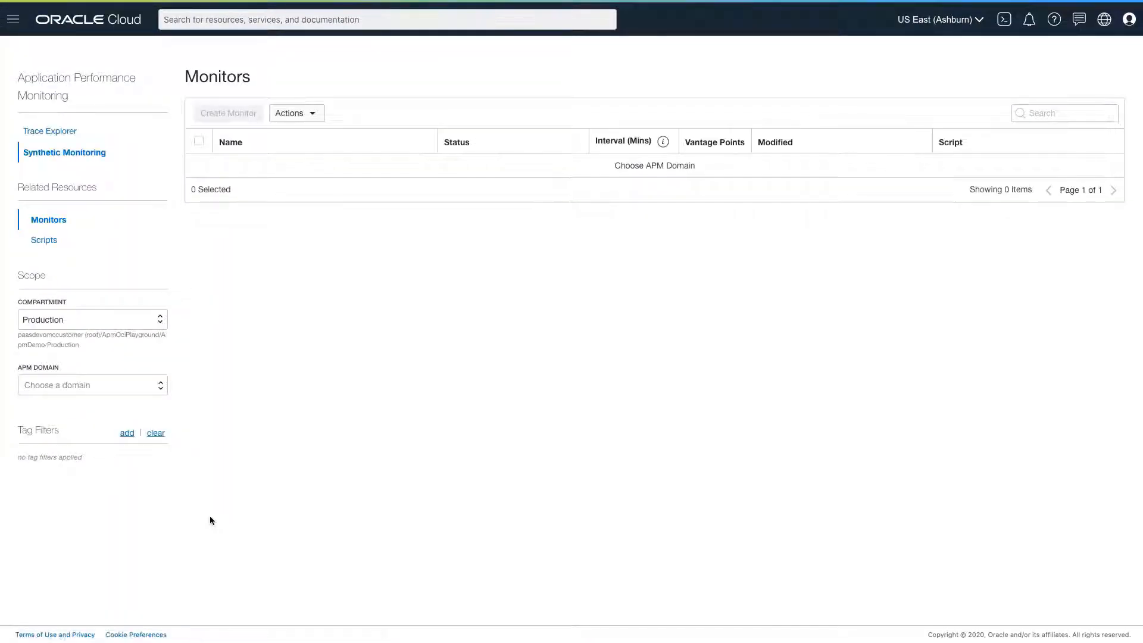
{"action": "left_click", "coordinate": [92, 385]}
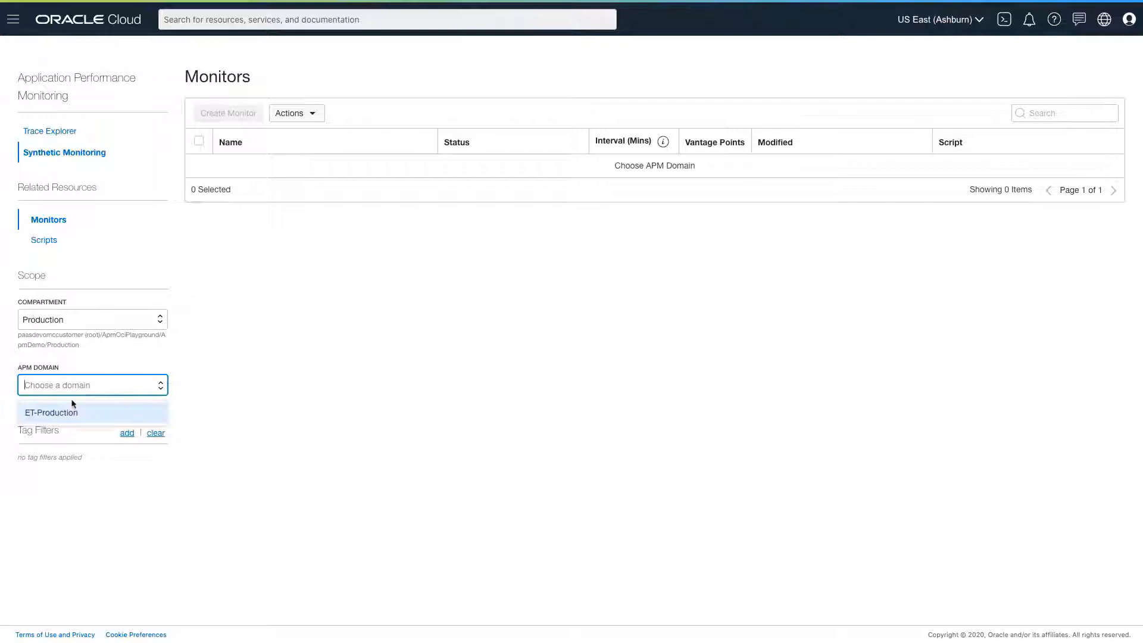
{"action": "left_click", "coordinate": [51, 412]}
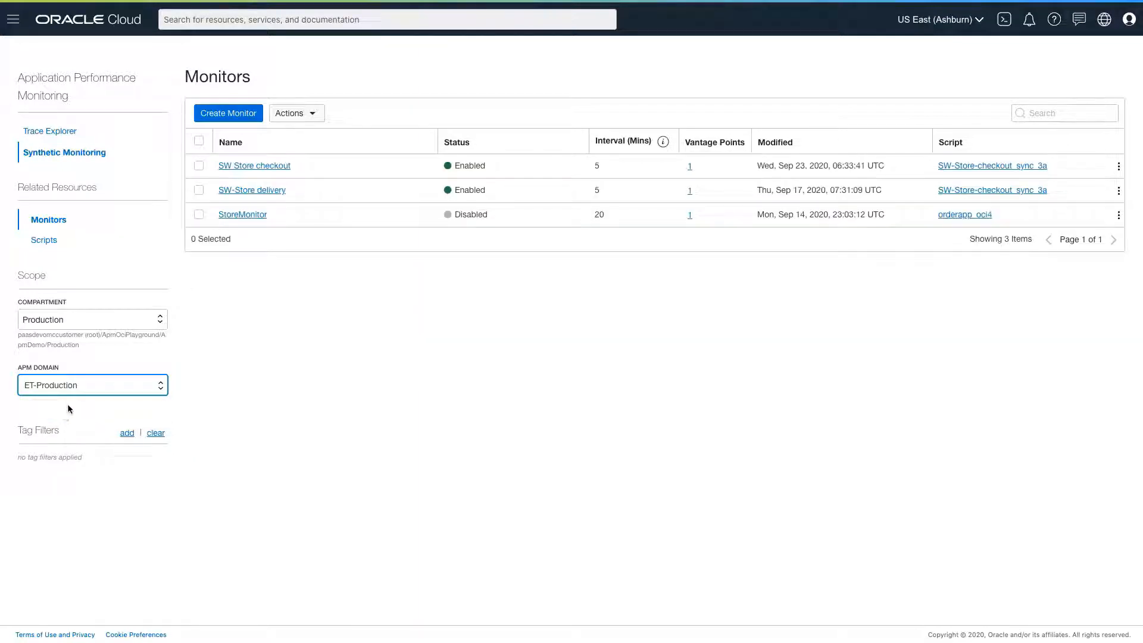
Open the SW Store checkout monitor and the actions for its 31.989-second run
{"action": "left_click", "coordinate": [254, 165]}
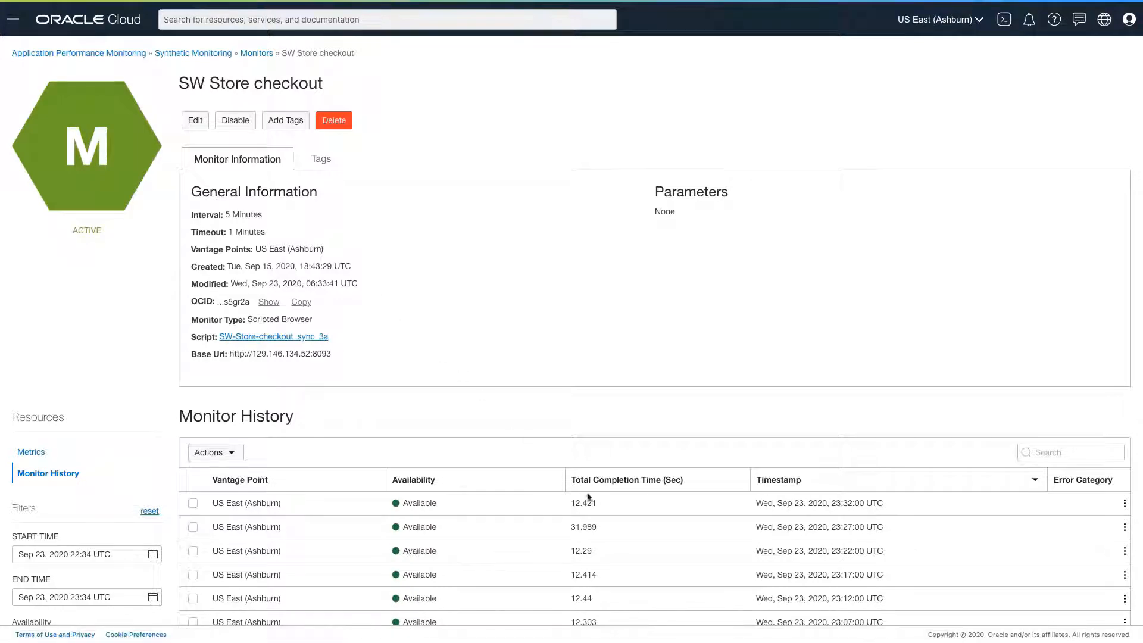
{"action": "scroll", "scroll_direction": "down", "scroll_amount": 3}
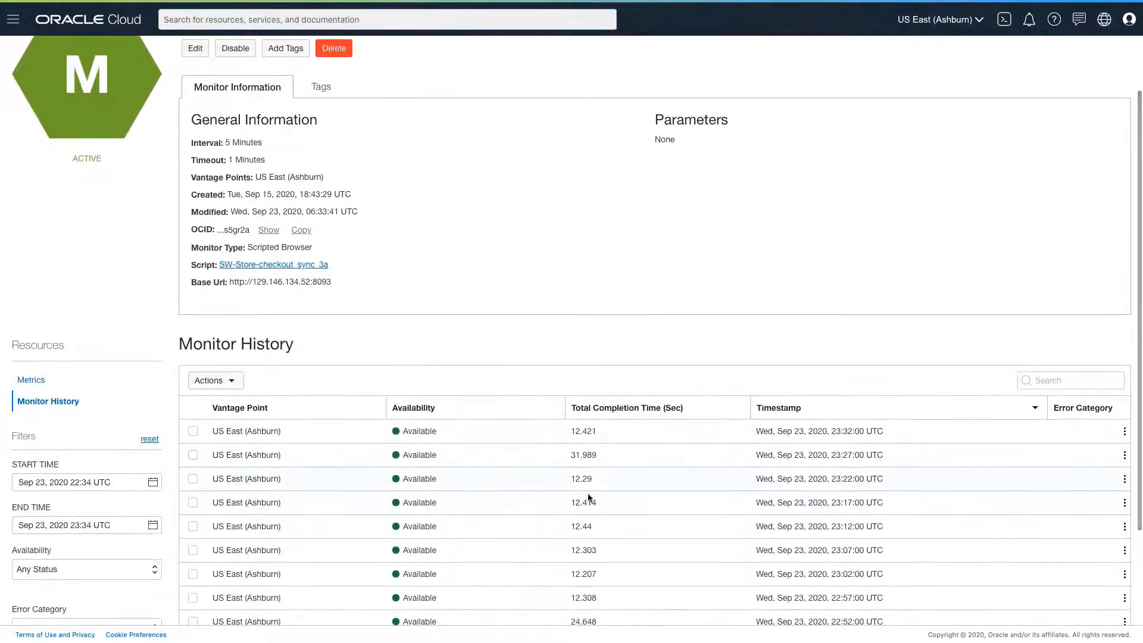
{"action": "left_click", "coordinate": [1125, 455]}
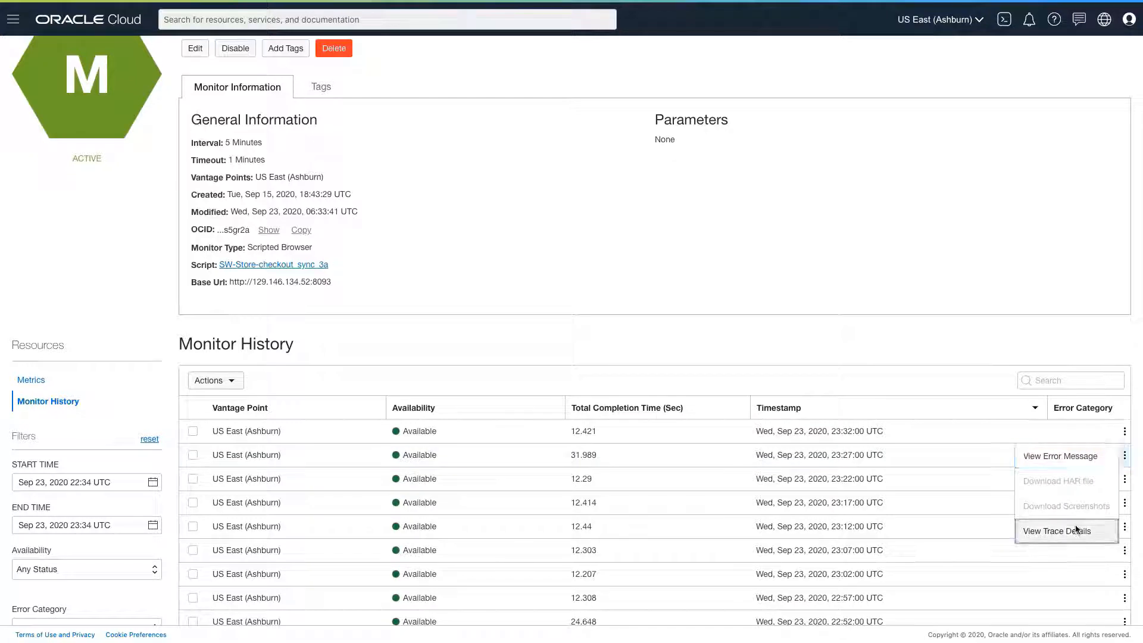
View that run's trace details and open the 20.22s /SWStoreWeb/cart.jsp partial page update trace
{"action": "left_click", "coordinate": [1062, 530]}
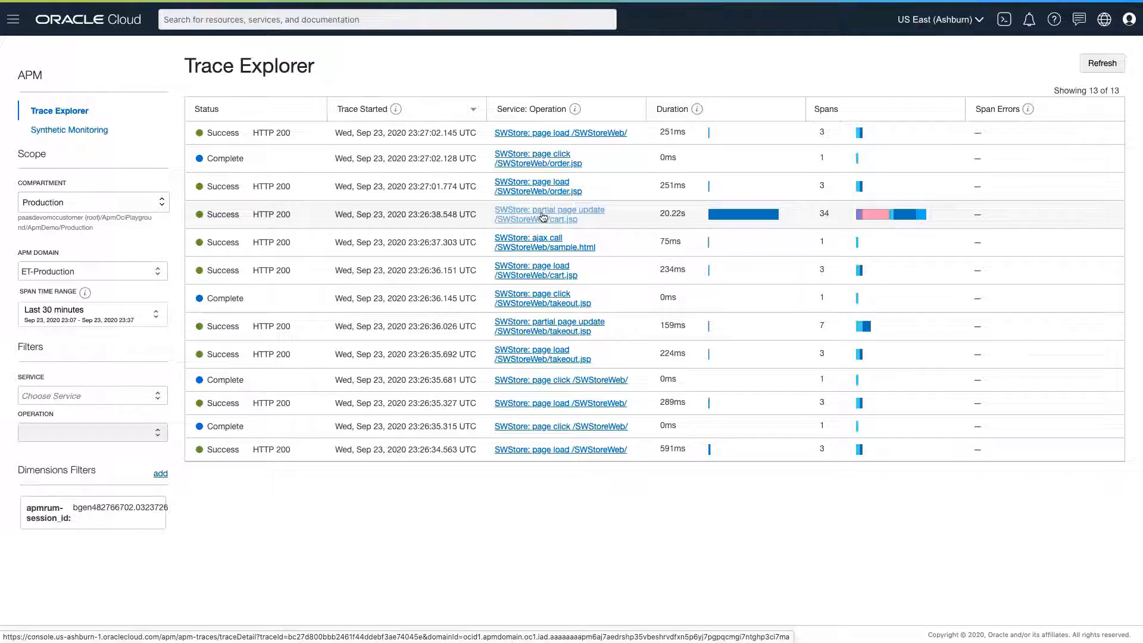
{"action": "left_click", "coordinate": [548, 214]}
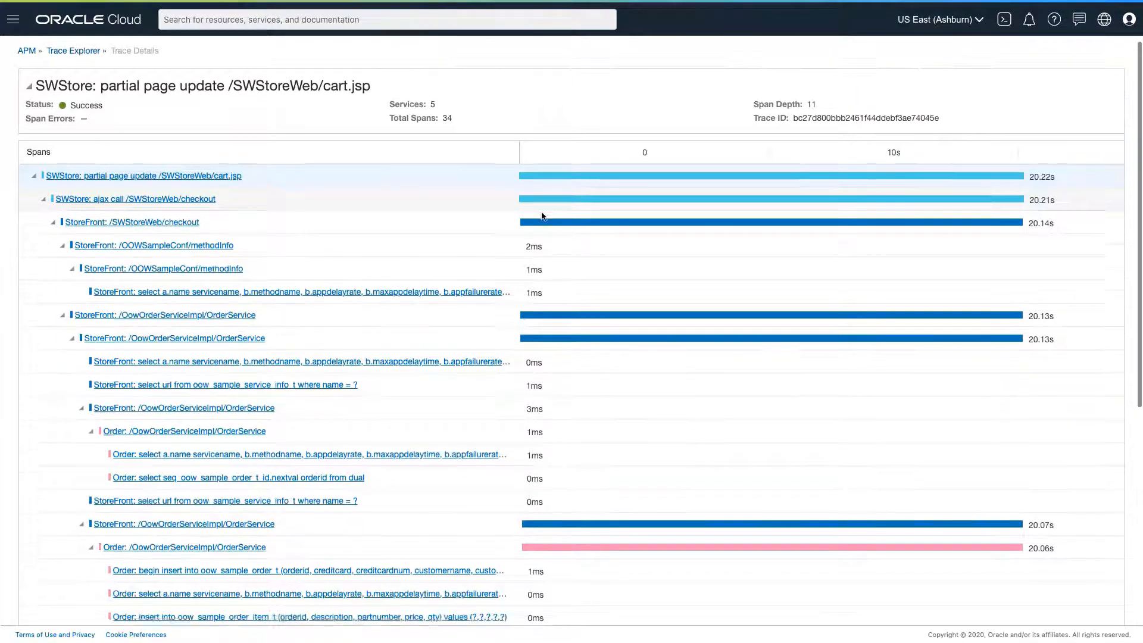
{"action": "scroll", "scroll_direction": "down", "scroll_amount": 3}
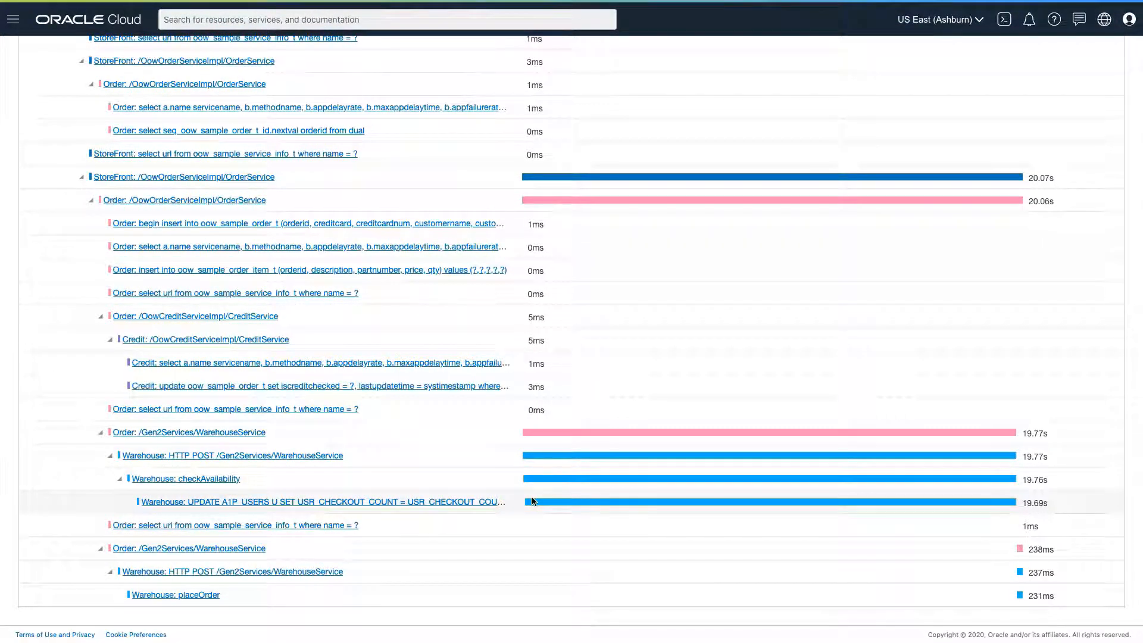
{"action": "mouse_move", "coordinate": [481, 503]}
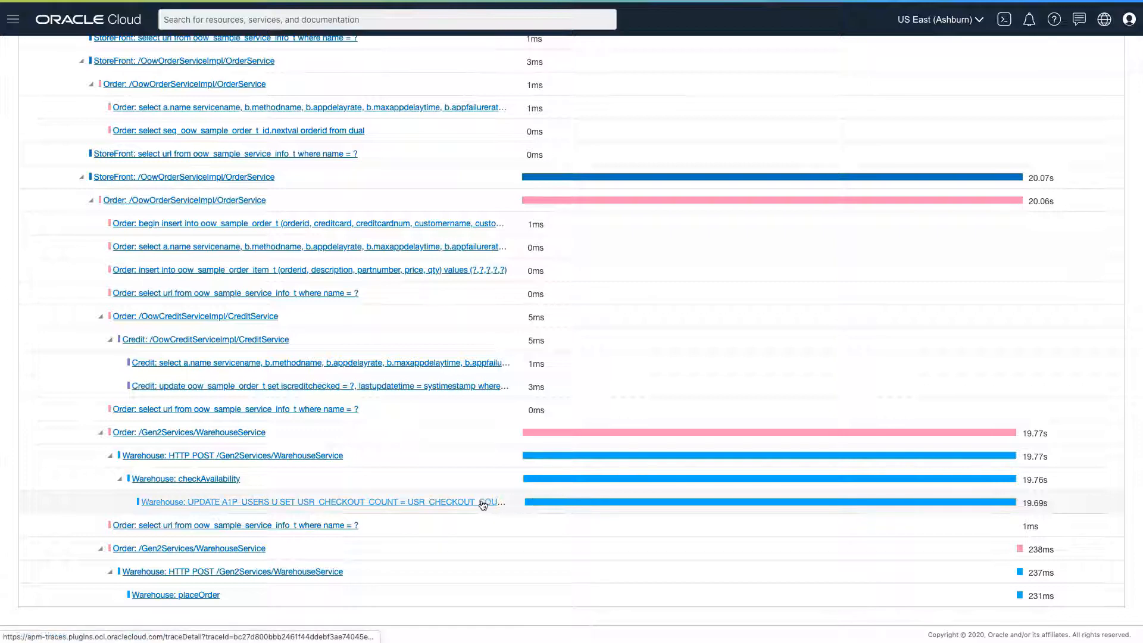
Inspect the Warehouse UPDATE span's dimensions and follow its db-ocid to the database
{"action": "left_click", "coordinate": [318, 501]}
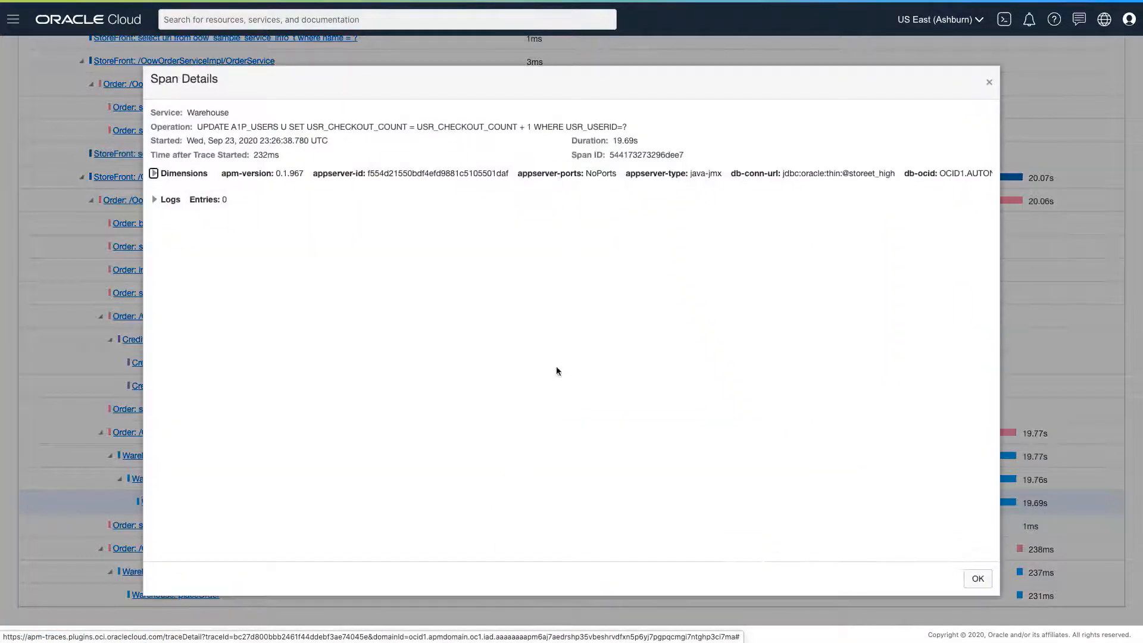
{"action": "left_click", "coordinate": [153, 174]}
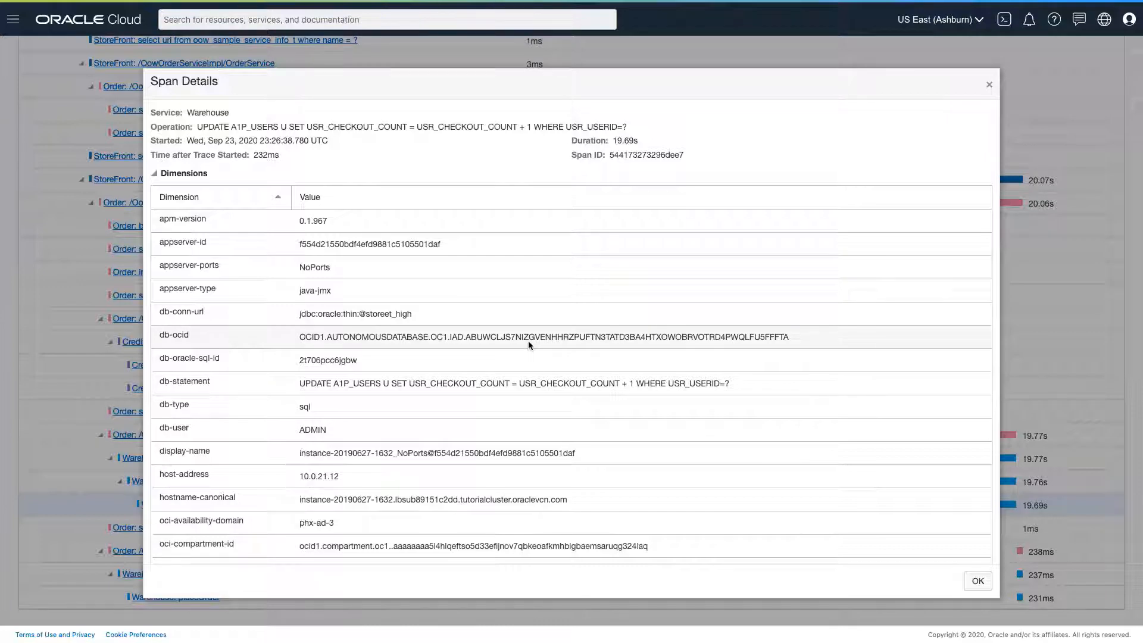
{"action": "left_click", "coordinate": [13, 19]}
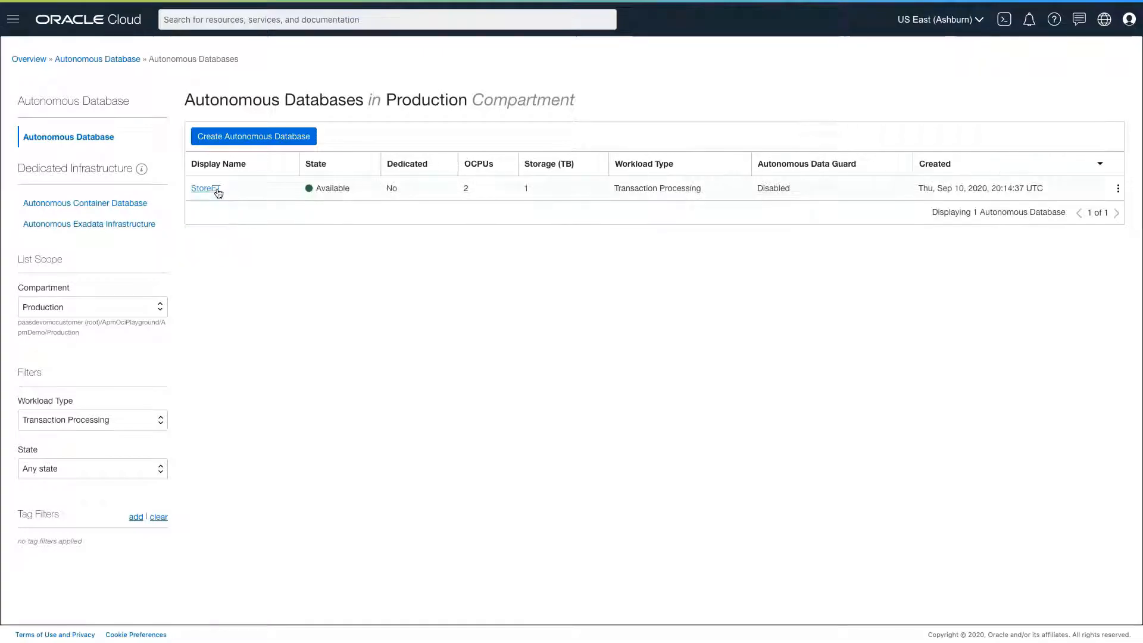
Open the StoreET database details and launch its Performance Hub
{"action": "left_click", "coordinate": [204, 188]}
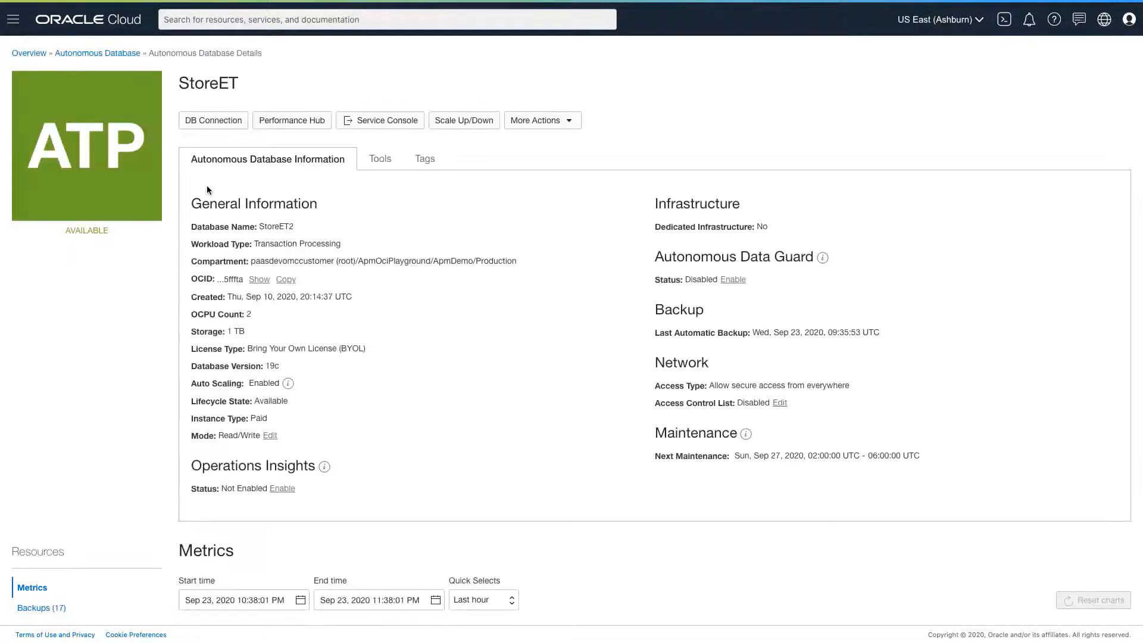
{"action": "mouse_move", "coordinate": [255, 206]}
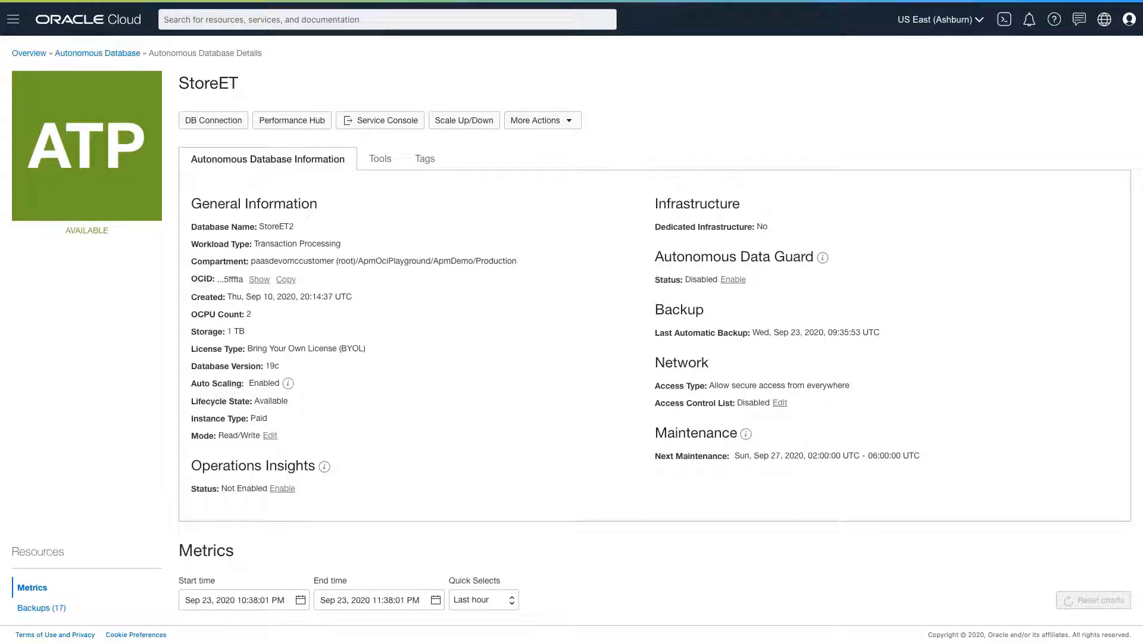
{"action": "left_click", "coordinate": [291, 120]}
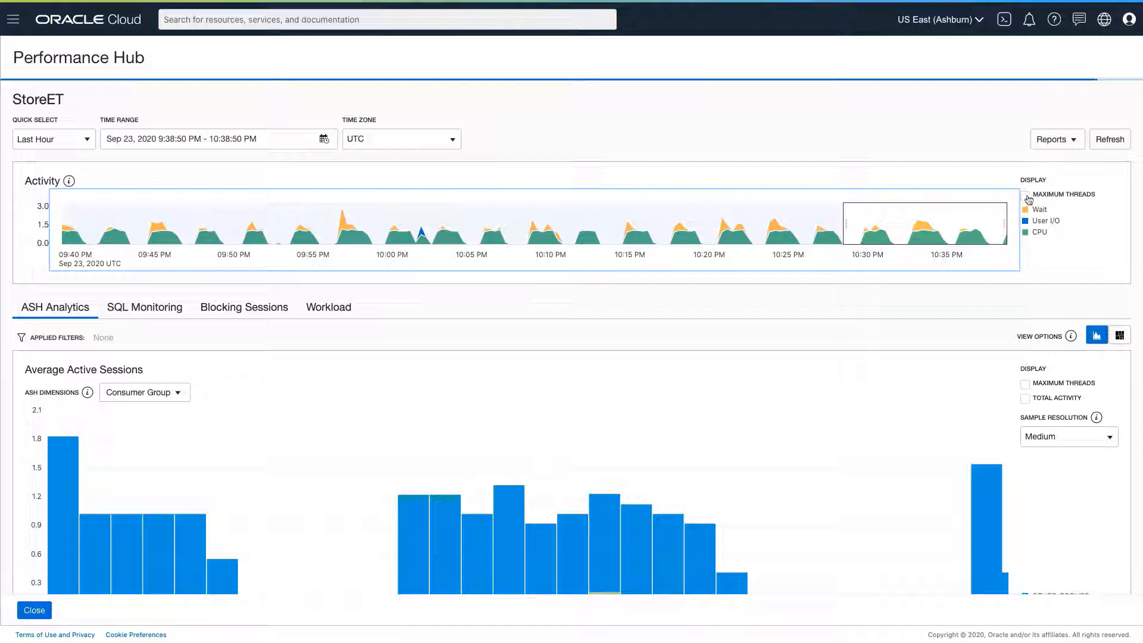
Toggle maximum threads on and off, then group average active sessions by Wait Class
{"action": "left_click", "coordinate": [1025, 195]}
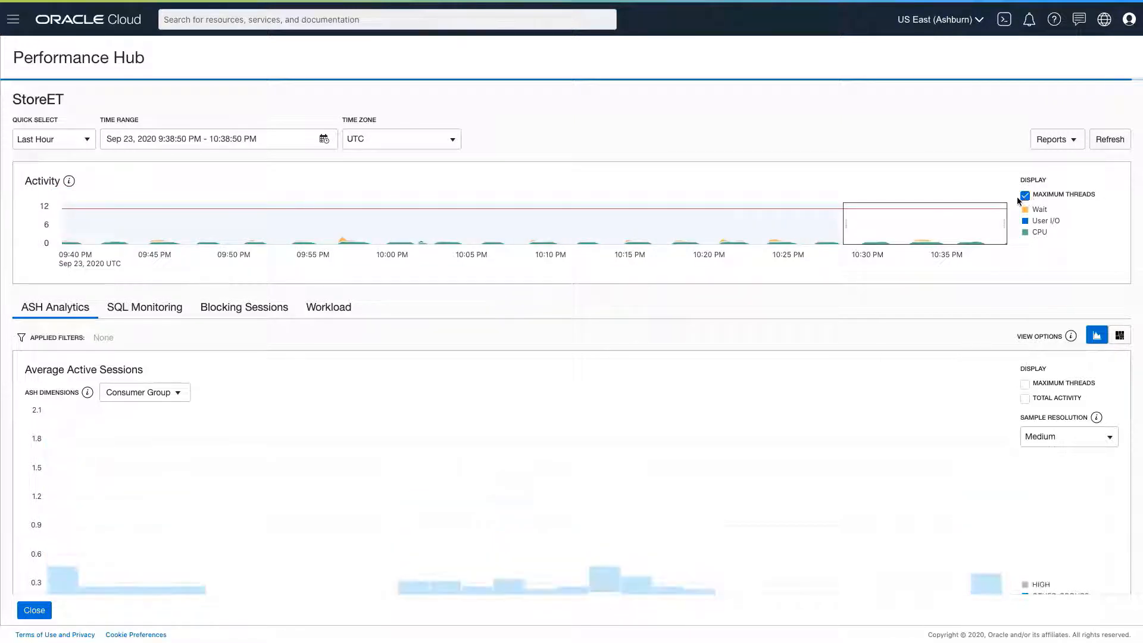
{"action": "left_click", "coordinate": [1025, 194]}
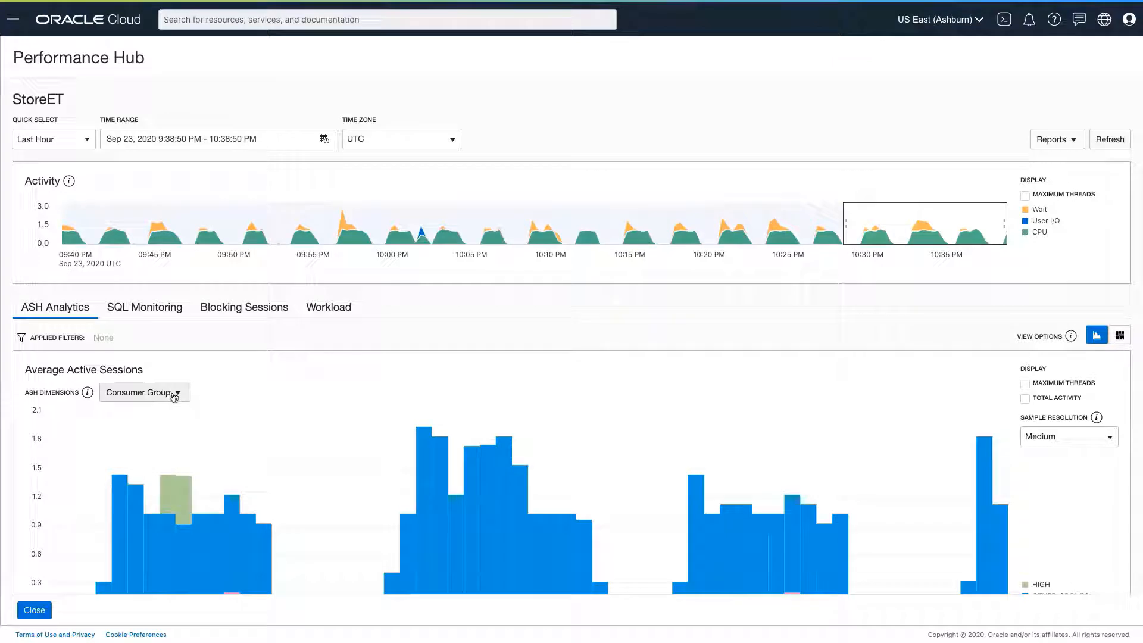
{"action": "left_click", "coordinate": [143, 392]}
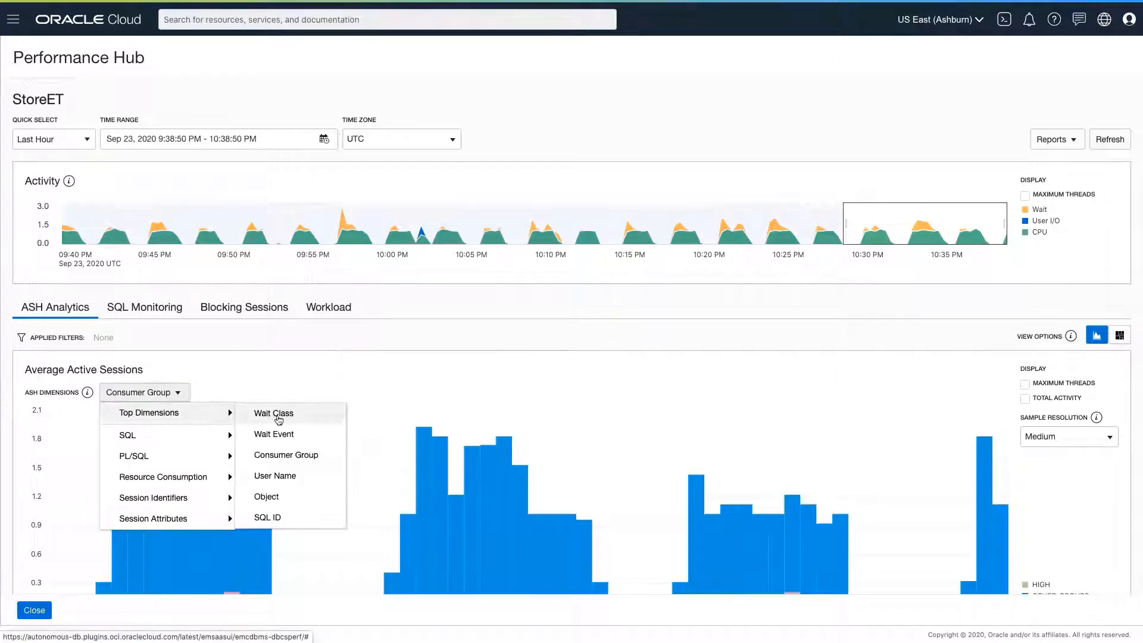
{"action": "left_click", "coordinate": [273, 412]}
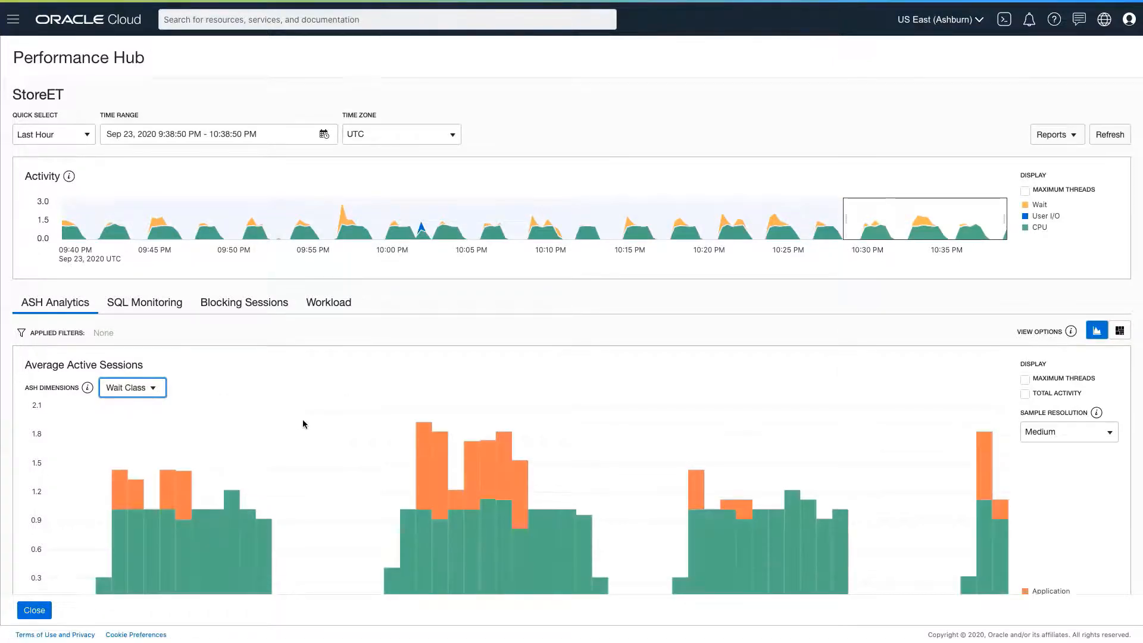
{"action": "scroll", "scroll_direction": "down", "scroll_amount": 3}
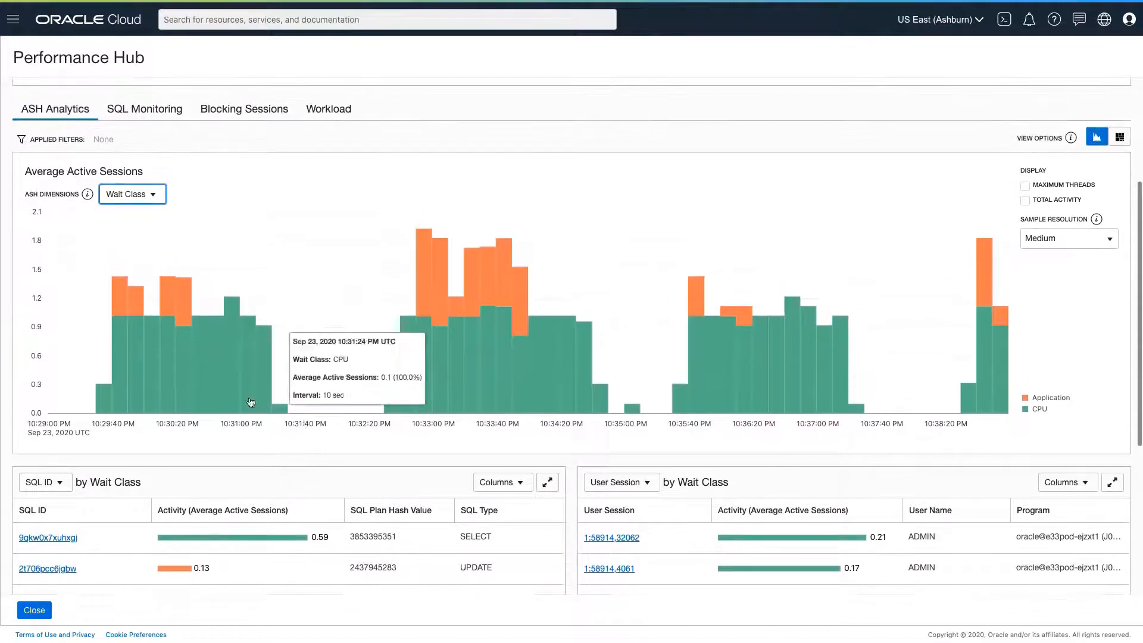
{"action": "mouse_move", "coordinate": [550, 435]}
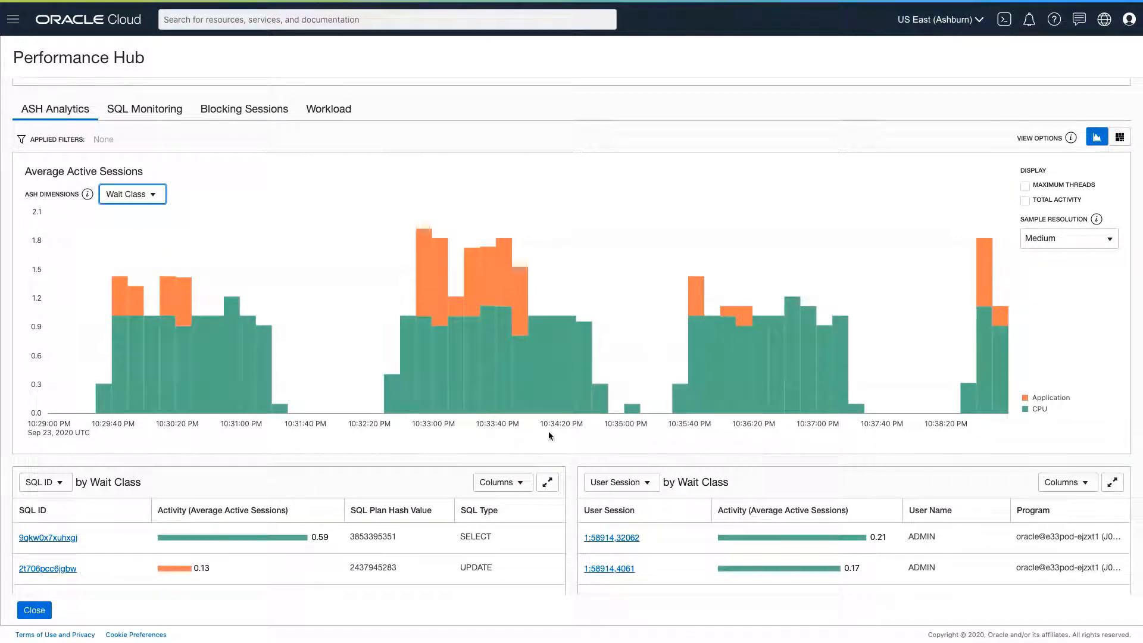
{"action": "mouse_move", "coordinate": [1039, 406]}
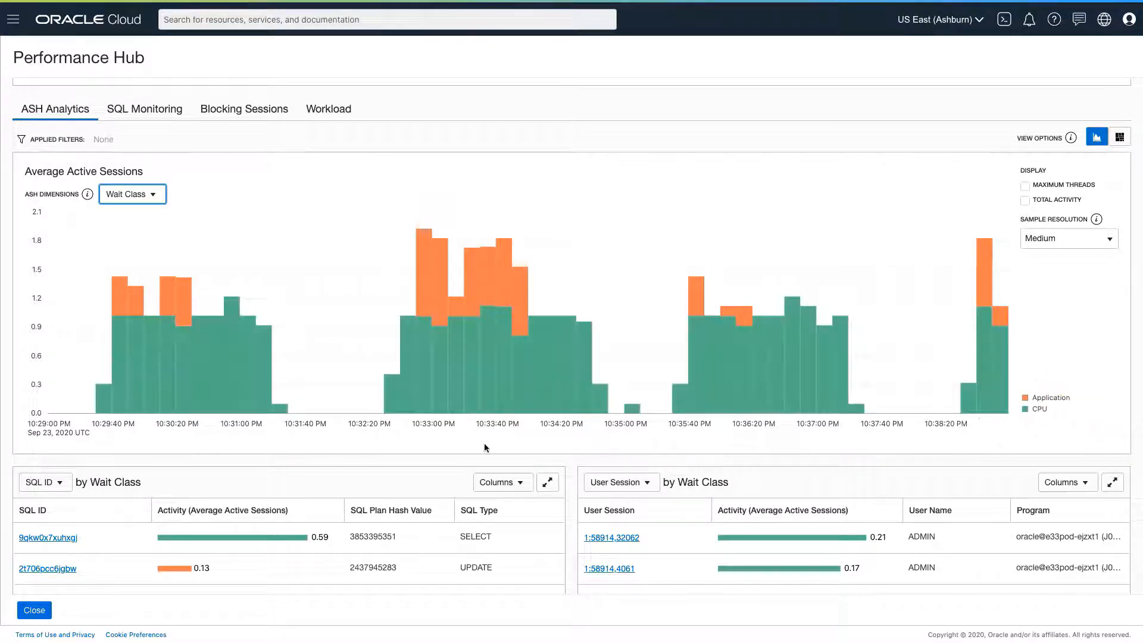
{"action": "mouse_move", "coordinate": [146, 288]}
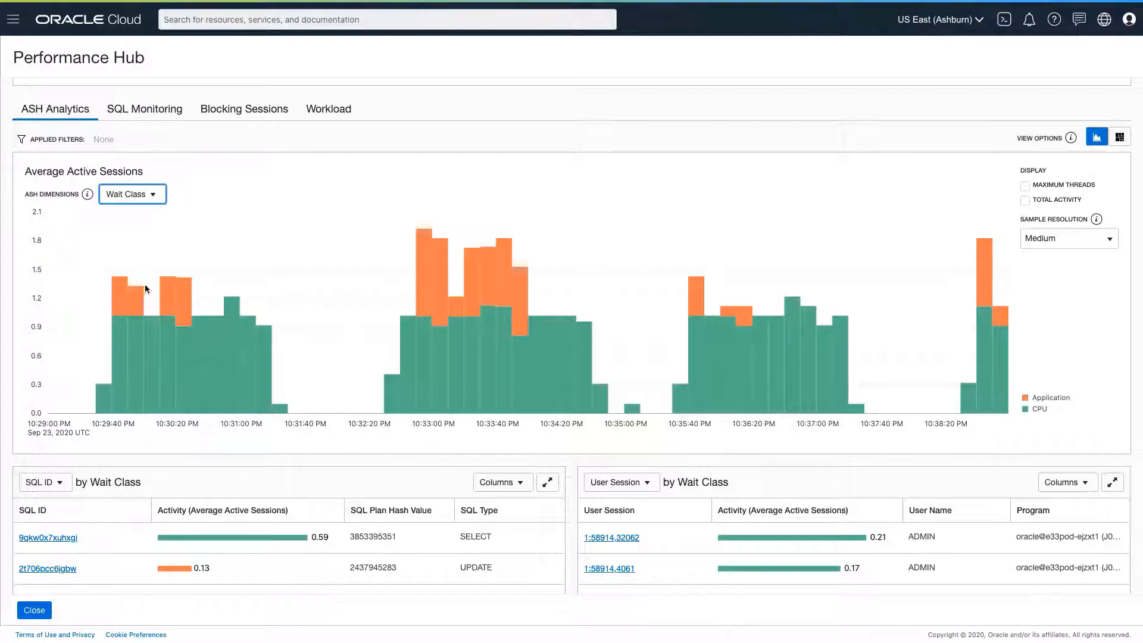
Regroup the active sessions chart by Top Dimensions > Wait Event
{"action": "left_click", "coordinate": [130, 194]}
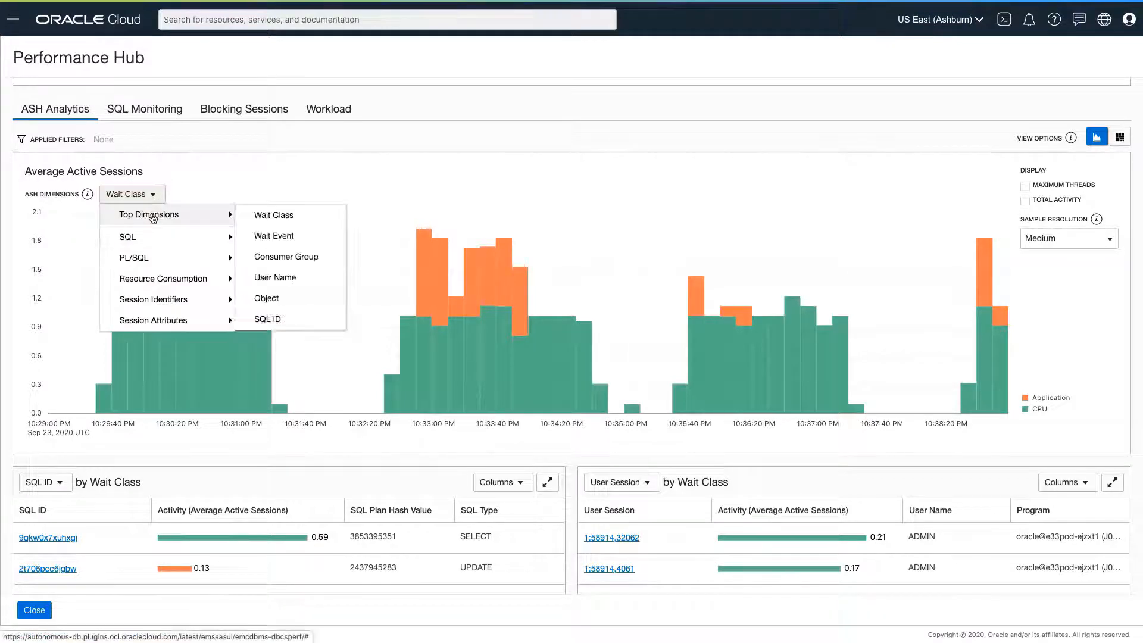
{"action": "left_click", "coordinate": [273, 235]}
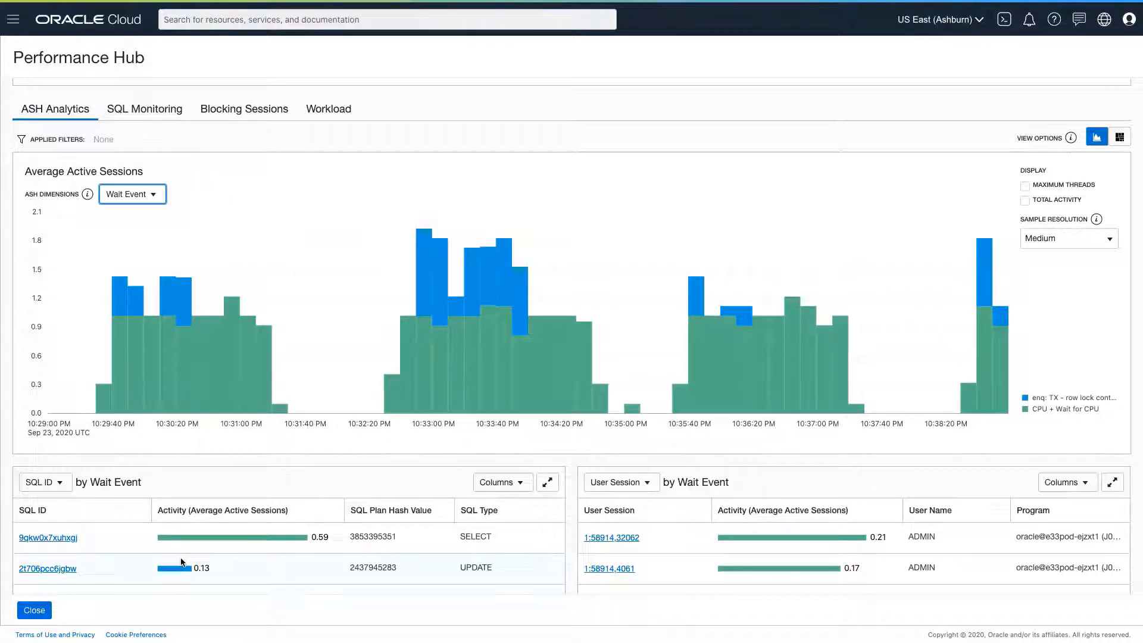
{"action": "mouse_move", "coordinate": [1059, 397]}
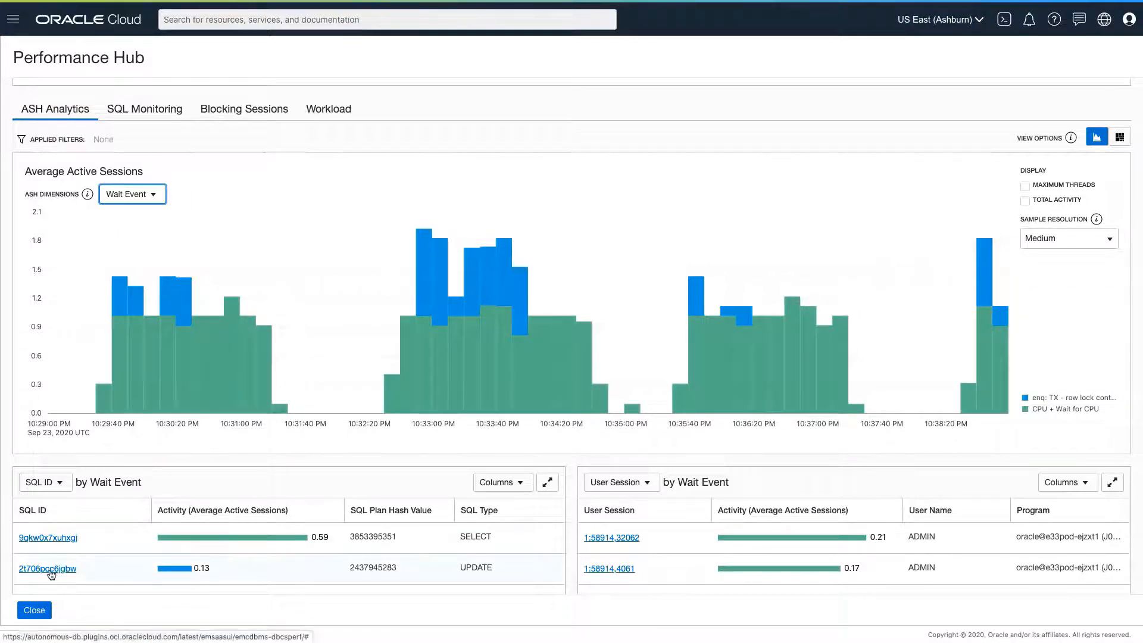
{"action": "mouse_move", "coordinate": [48, 569]}
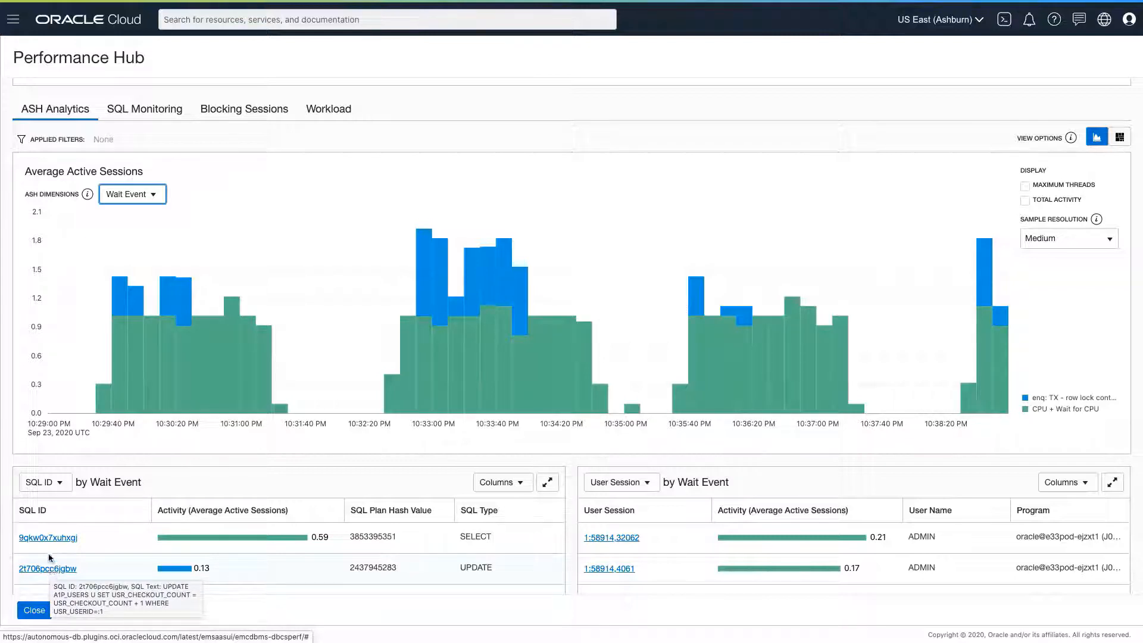
{"action": "mouse_move", "coordinate": [48, 537]}
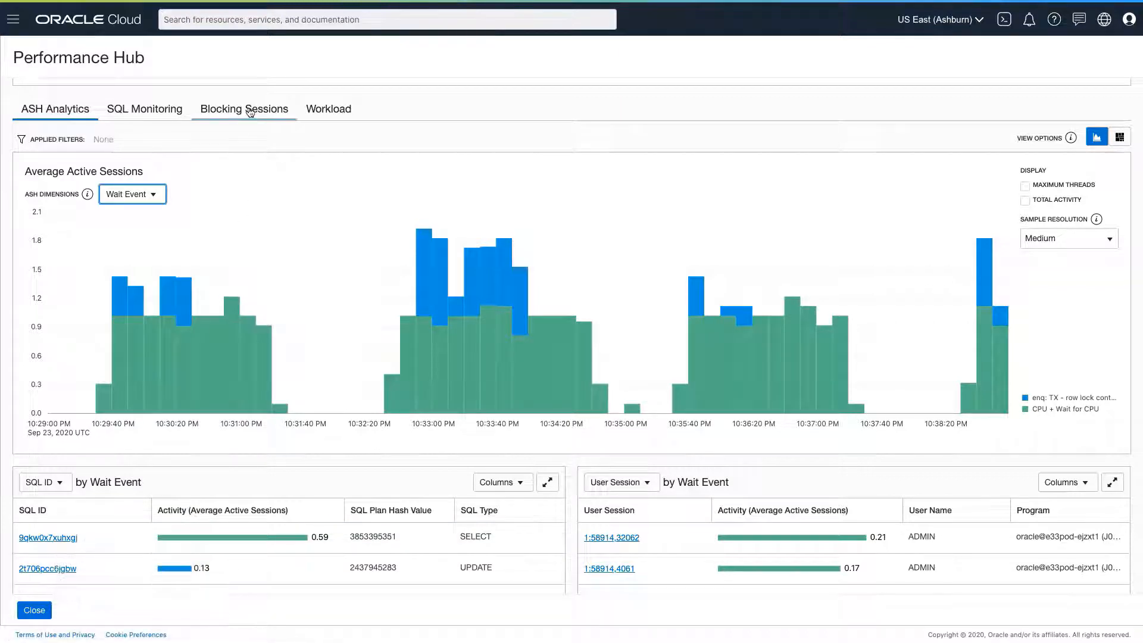
Switch to Blocking Sessions to find what blocks the A1P_USERS row-lock waits
{"action": "left_click", "coordinate": [244, 108]}
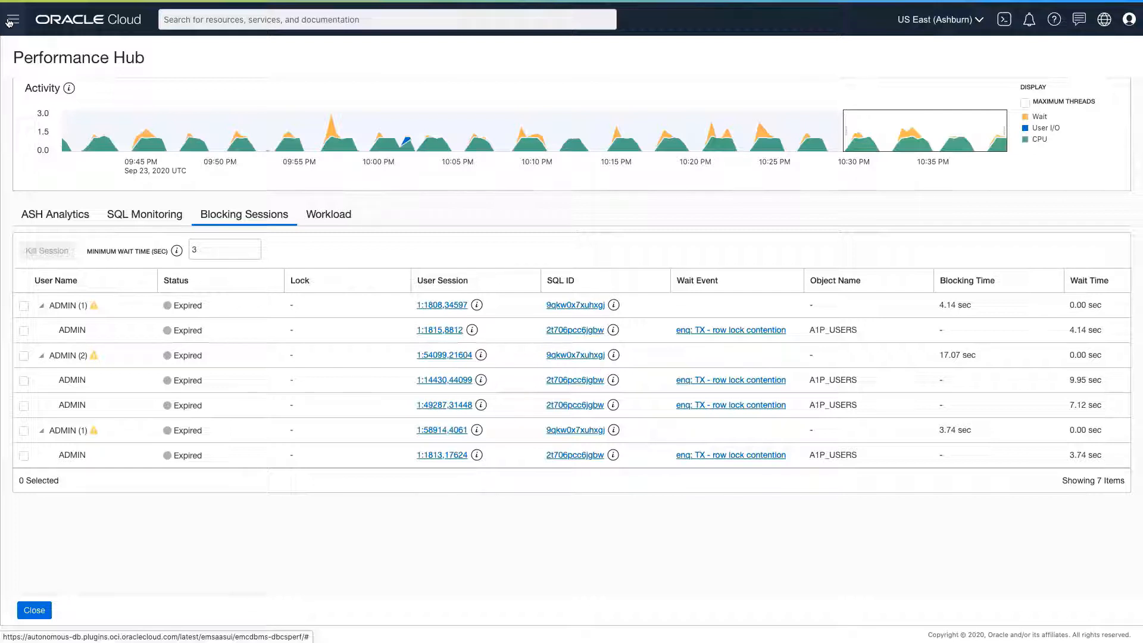
Search the Oracle SQL Warehouse for 9qkw0x7xuhxgj over the last 90 days and view StoreET's SQL
{"action": "left_click", "coordinate": [12, 20]}
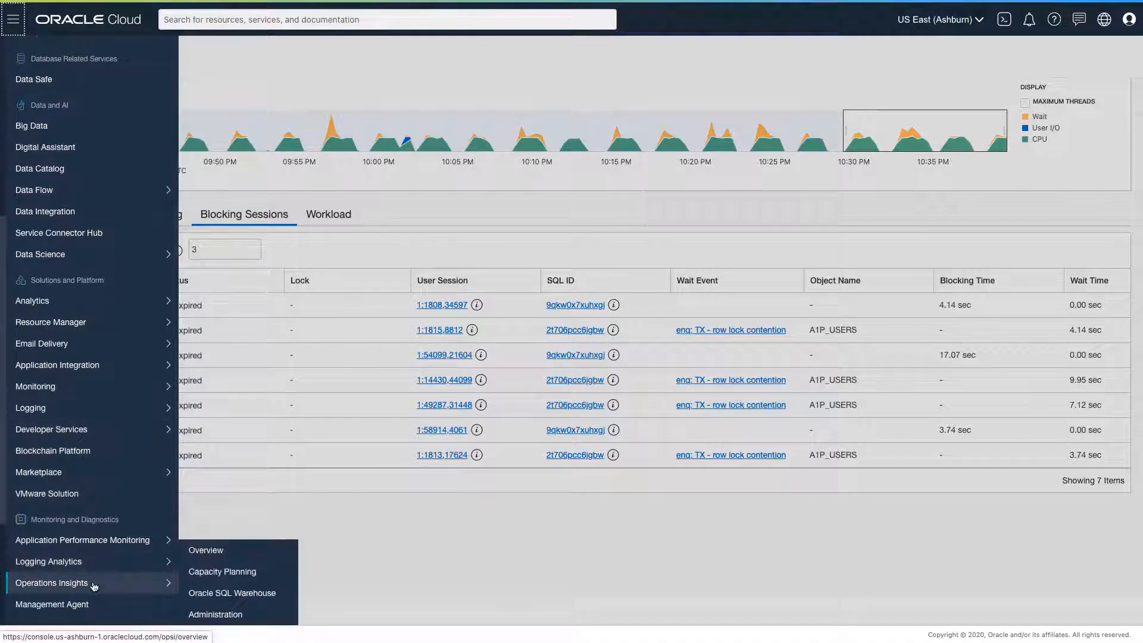
{"action": "left_click", "coordinate": [231, 593]}
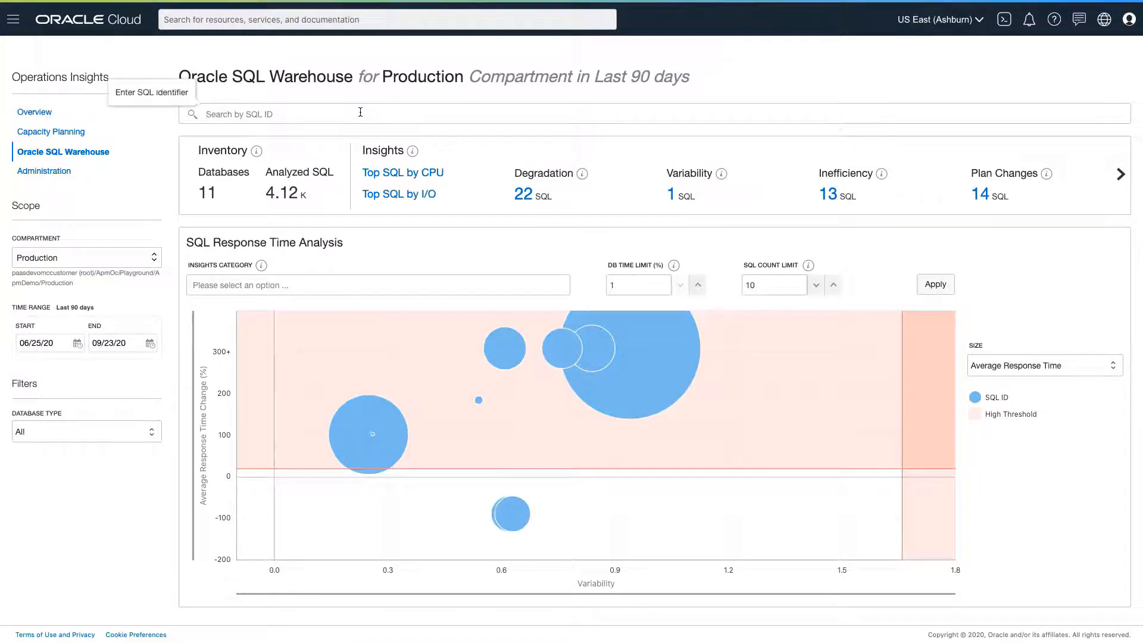
{"action": "type", "text": "9qkw0x7xuhxgj"}
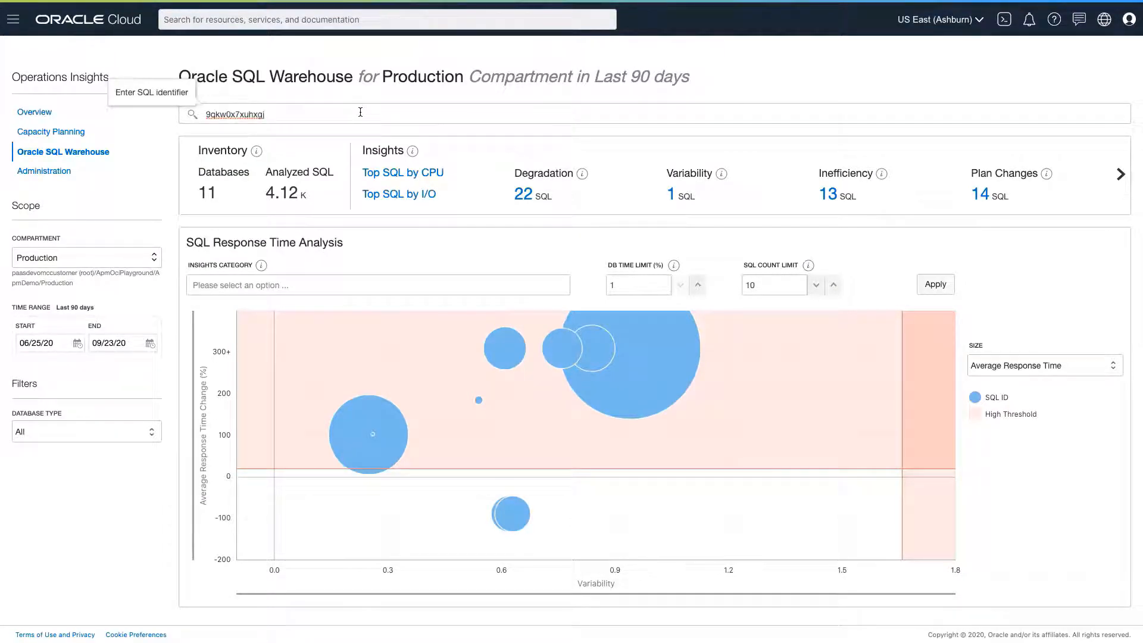
{"action": "key", "text": "Return"}
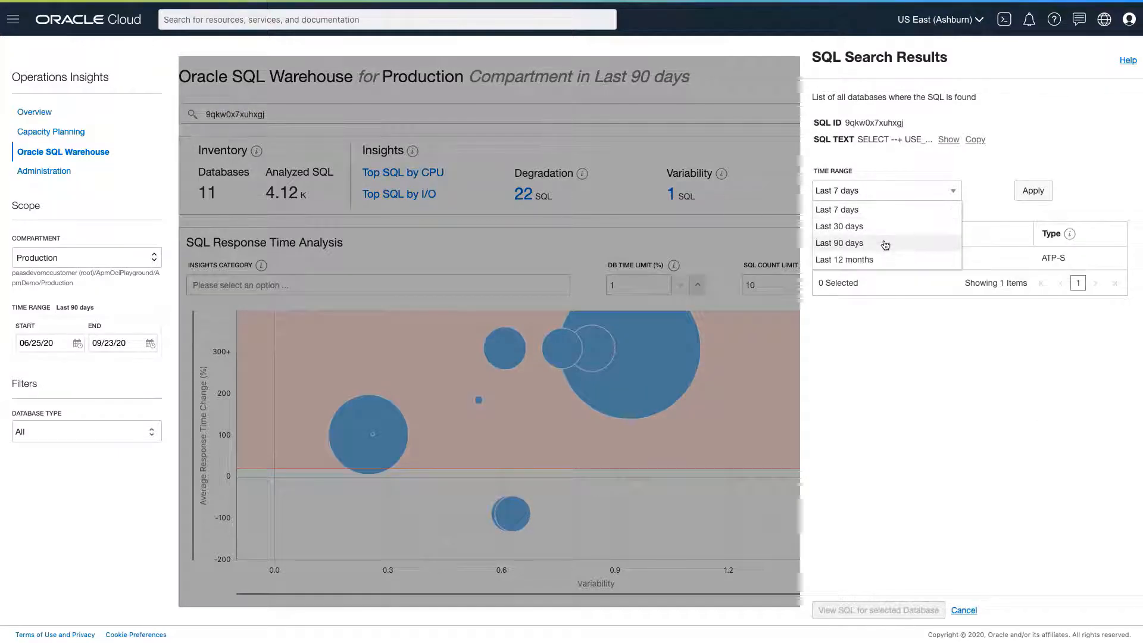
{"action": "left_click", "coordinate": [838, 242]}
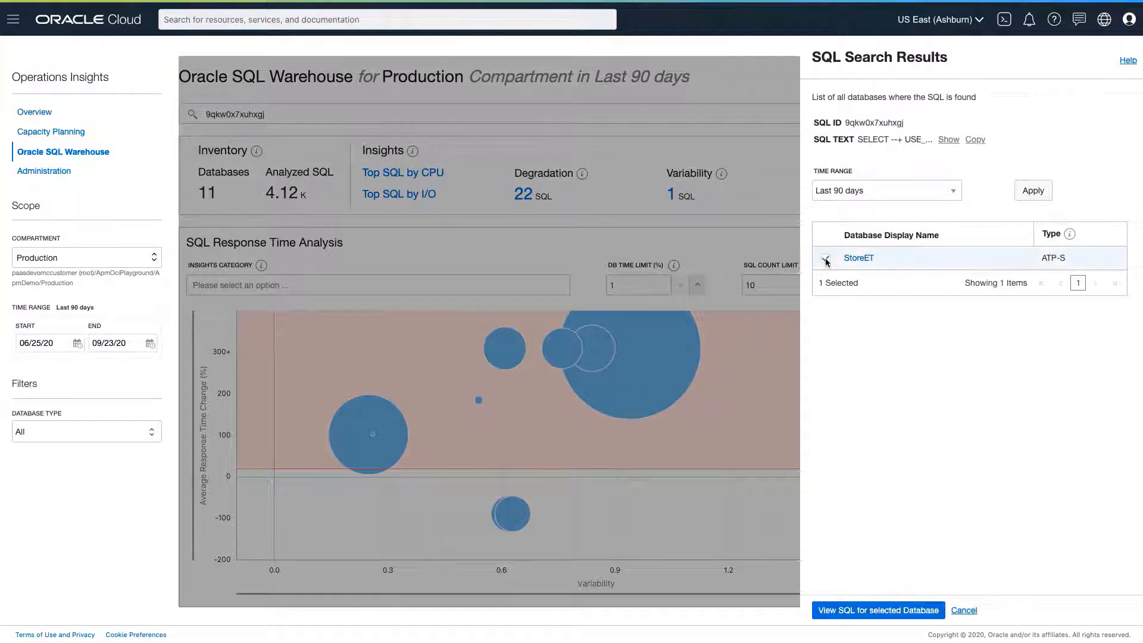
{"action": "left_click", "coordinate": [877, 610]}
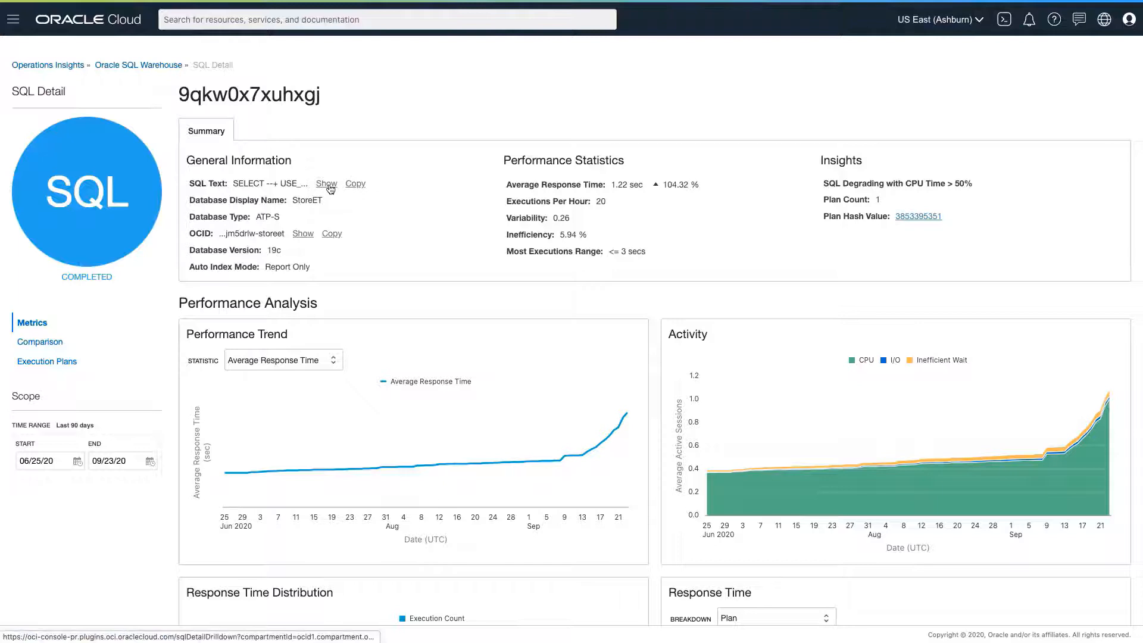
Show the full SQL text and plot the Performance Trend as Executions Per Hour
{"action": "left_click", "coordinate": [326, 183]}
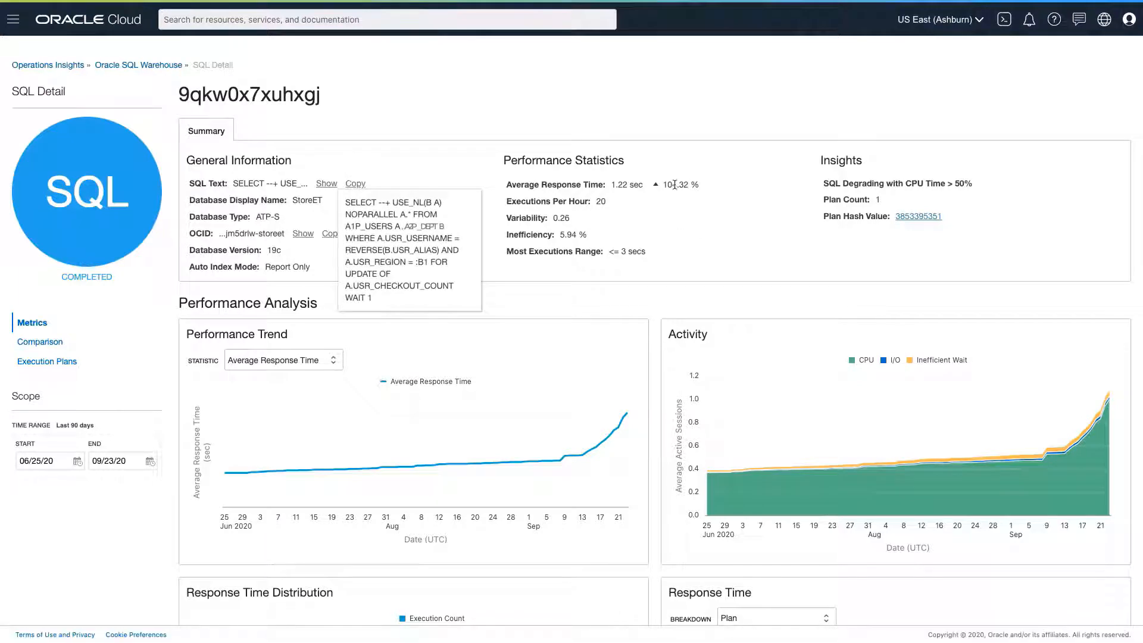
{"action": "mouse_move", "coordinate": [964, 194]}
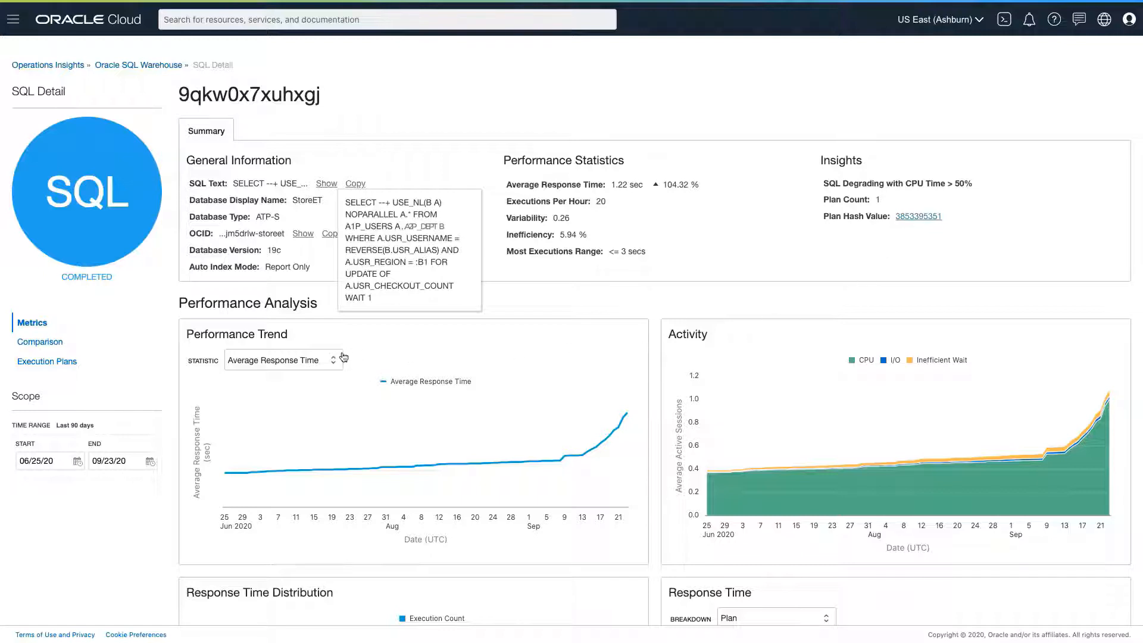
{"action": "mouse_move", "coordinate": [330, 393]}
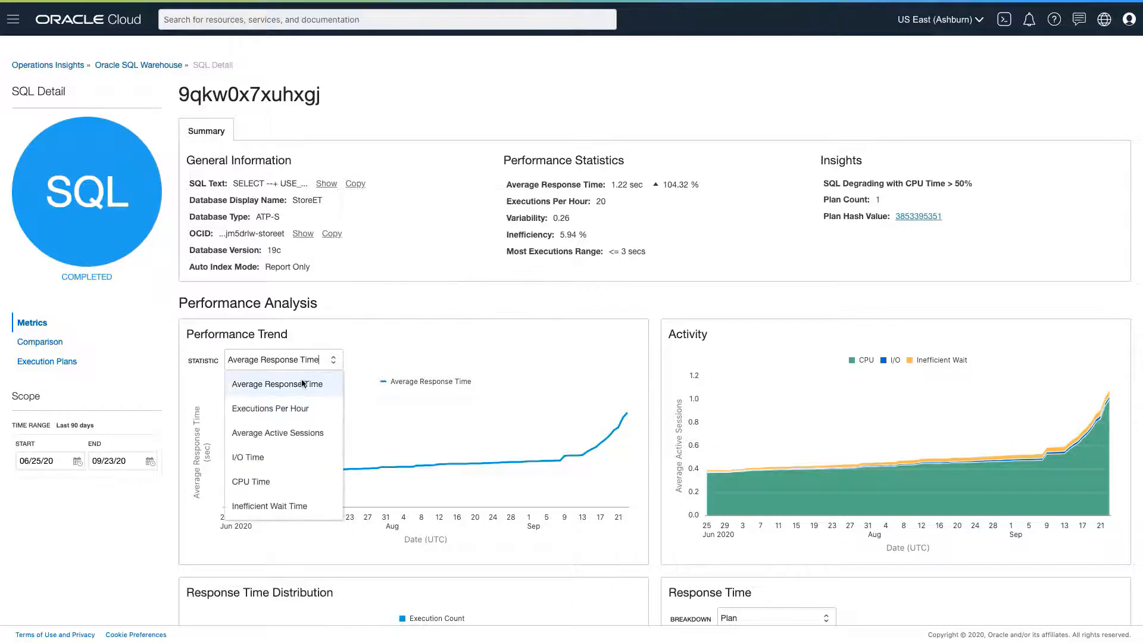
{"action": "left_click", "coordinate": [269, 408]}
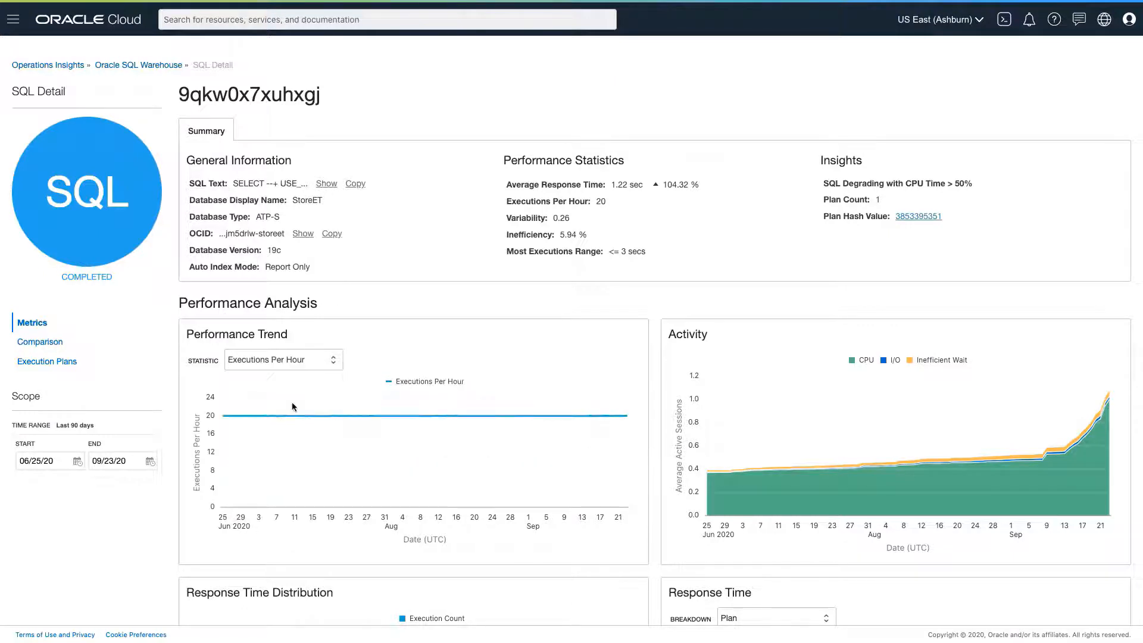
{"action": "mouse_move", "coordinate": [293, 416]}
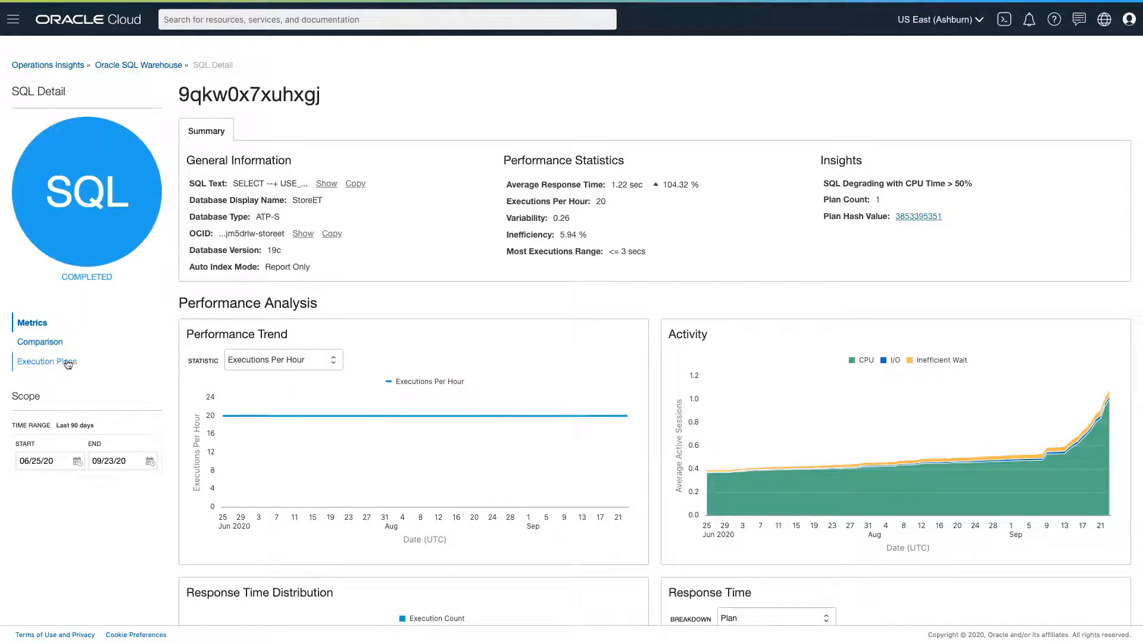
{"action": "left_click", "coordinate": [47, 361]}
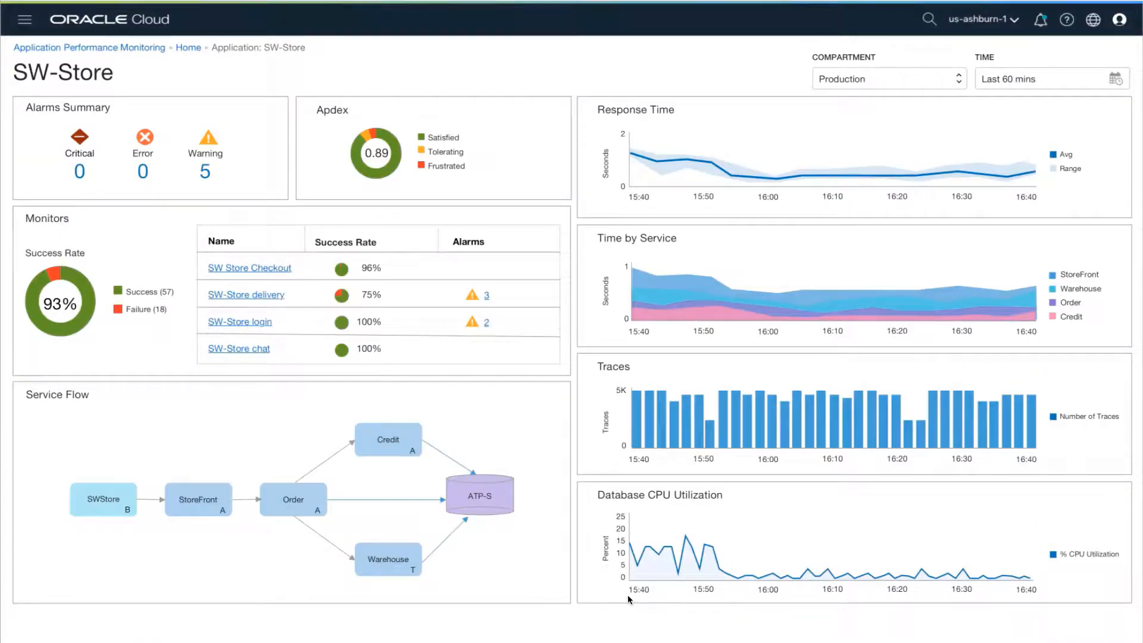
{"action": "mouse_move", "coordinate": [579, 616]}
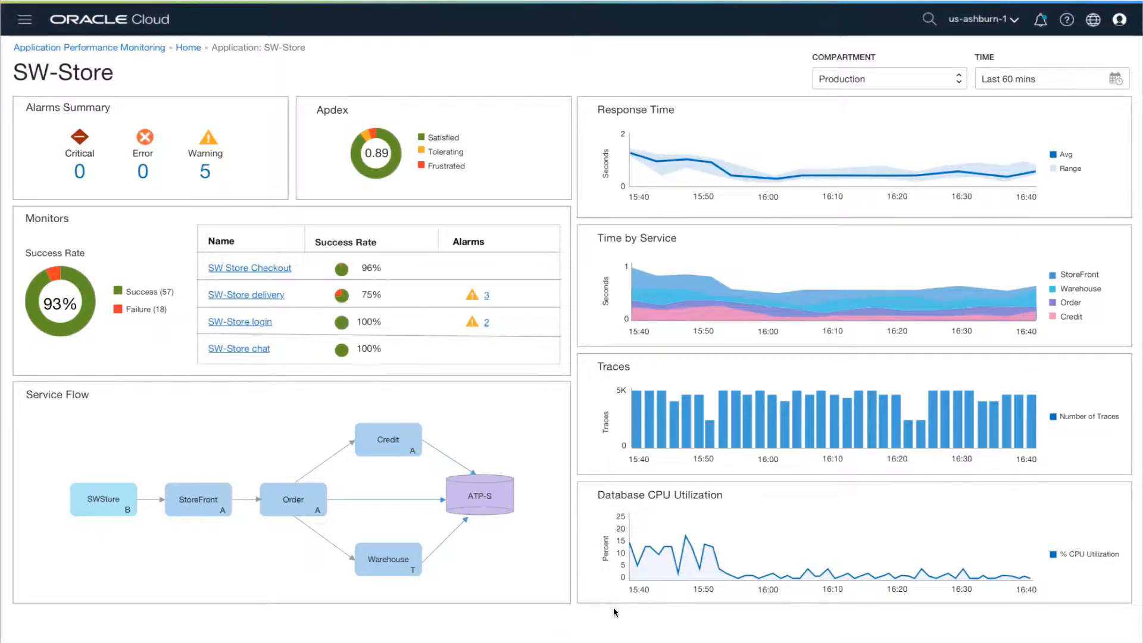
{"action": "mouse_move", "coordinate": [922, 591]}
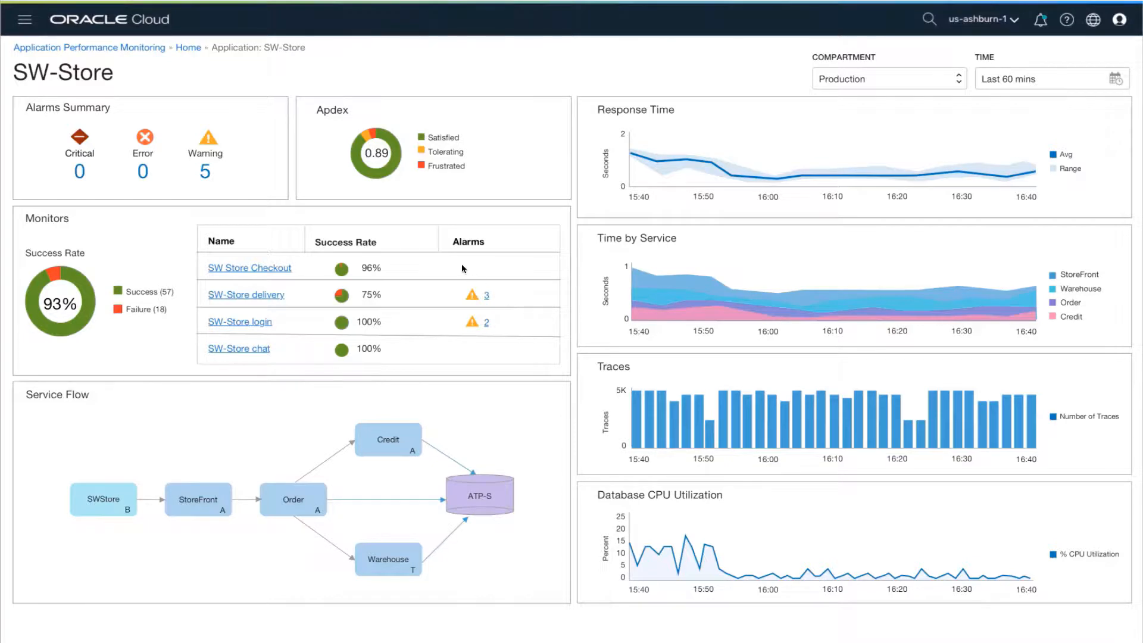
{"action": "mouse_move", "coordinate": [472, 137]}
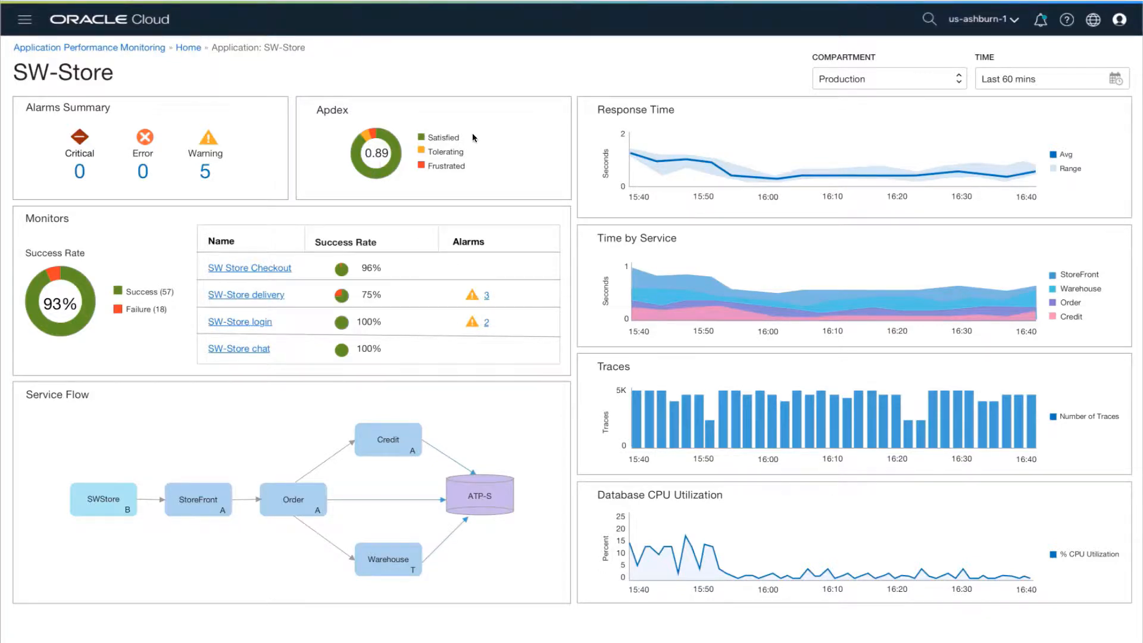